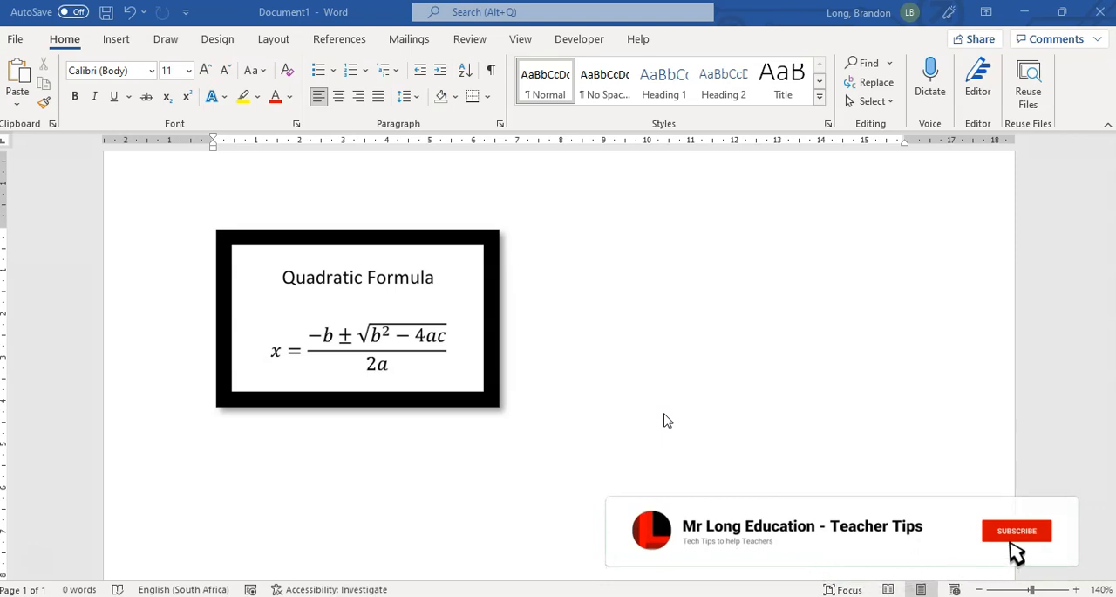
# Place the cursor below the formula picture and show the built-in equations gallery from Insert
pyautogui.click(1015, 530)
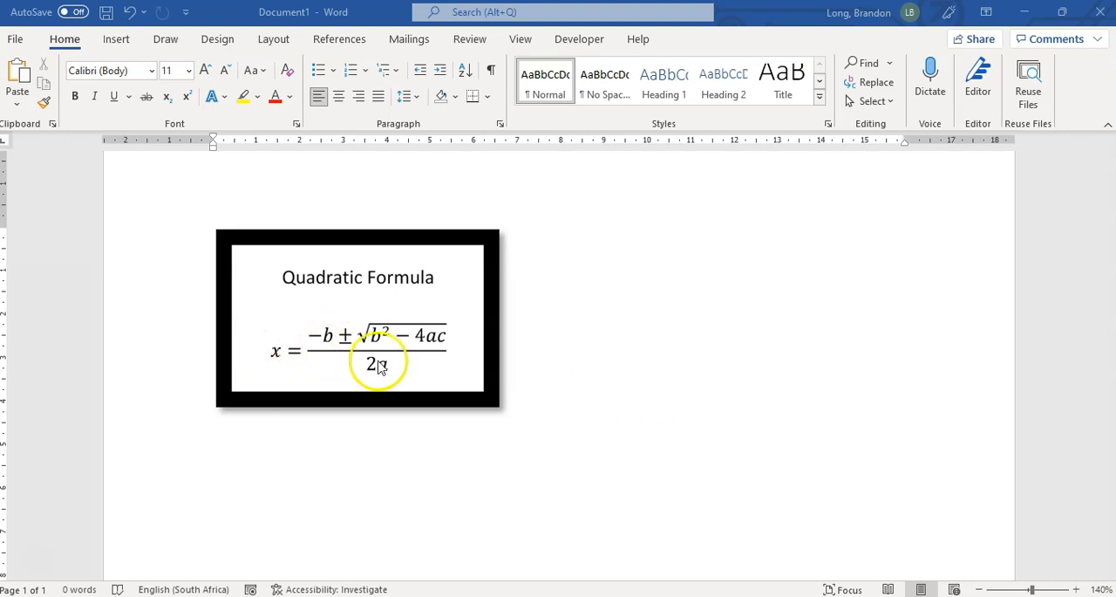
pyautogui.moveTo(300, 240)
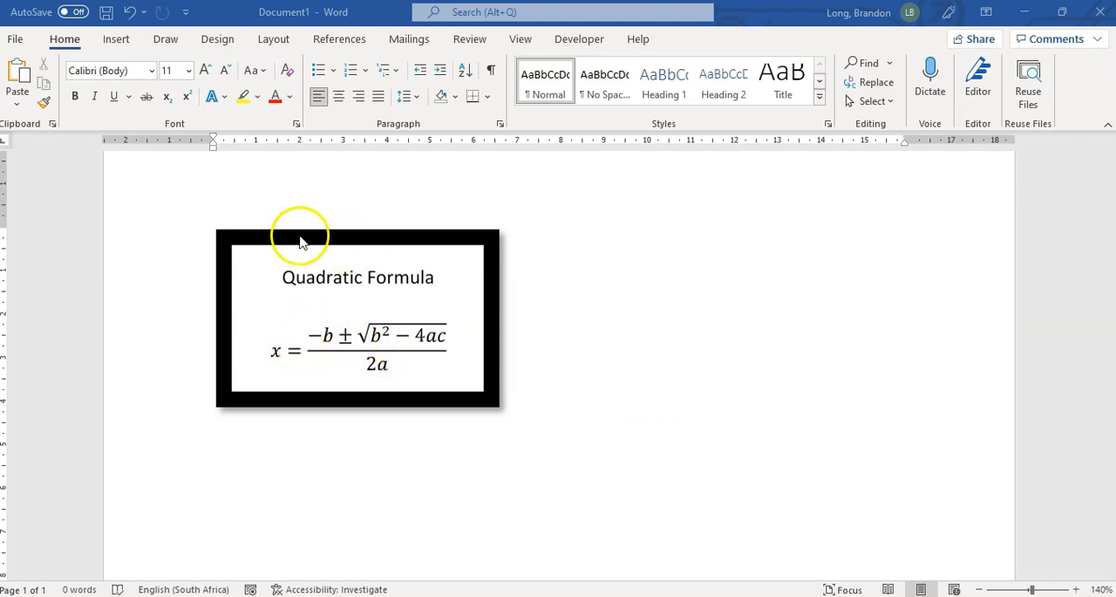
pyautogui.moveTo(311, 345)
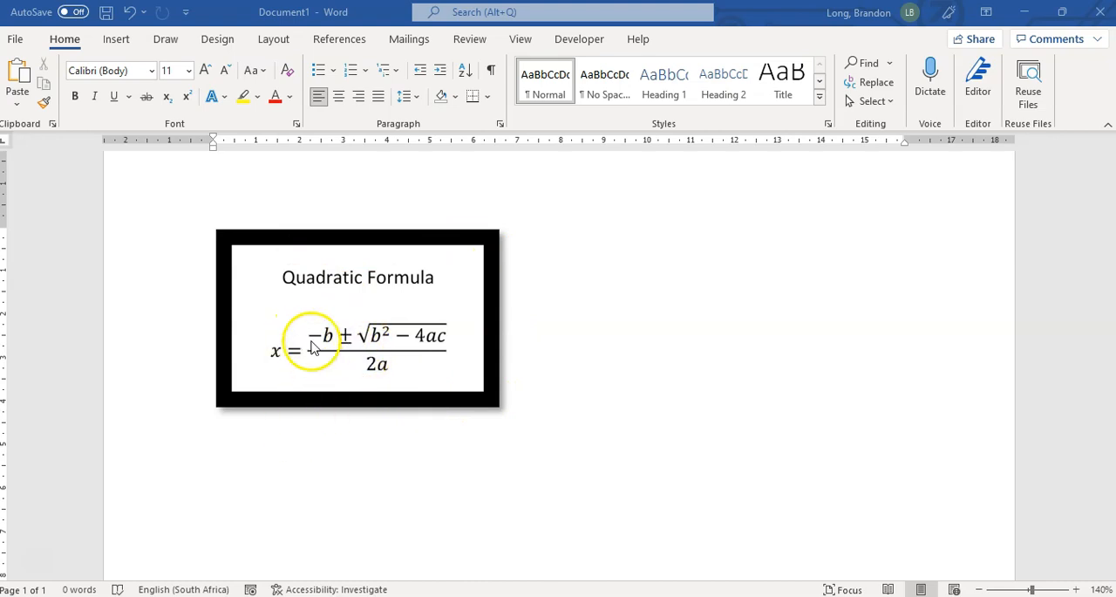
pyautogui.moveTo(399, 389)
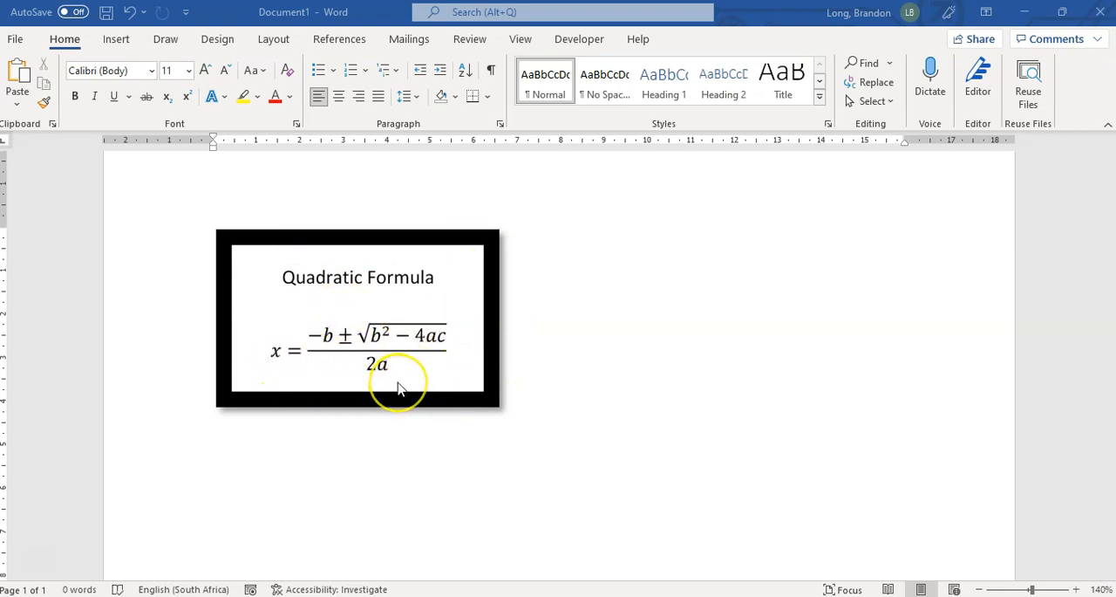
pyautogui.moveTo(293, 477)
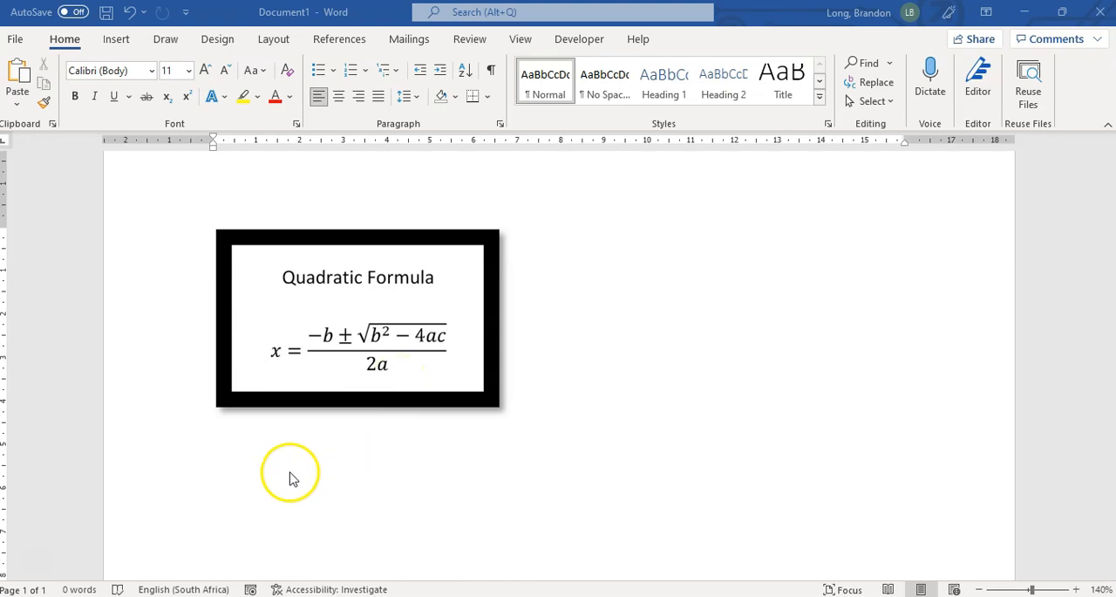
pyautogui.click(289, 478)
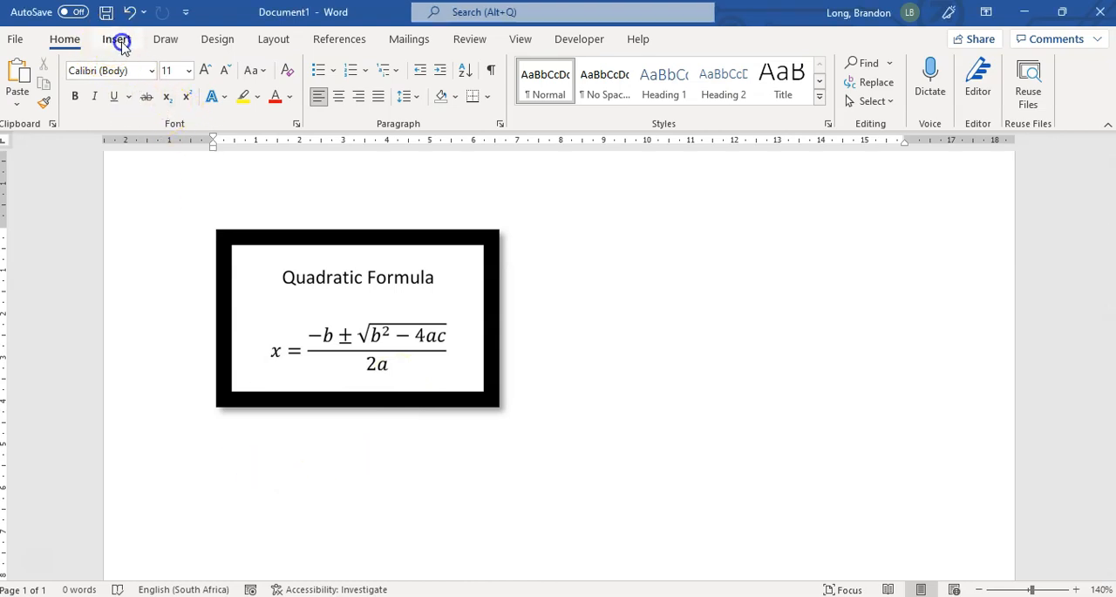
pyautogui.click(115, 38)
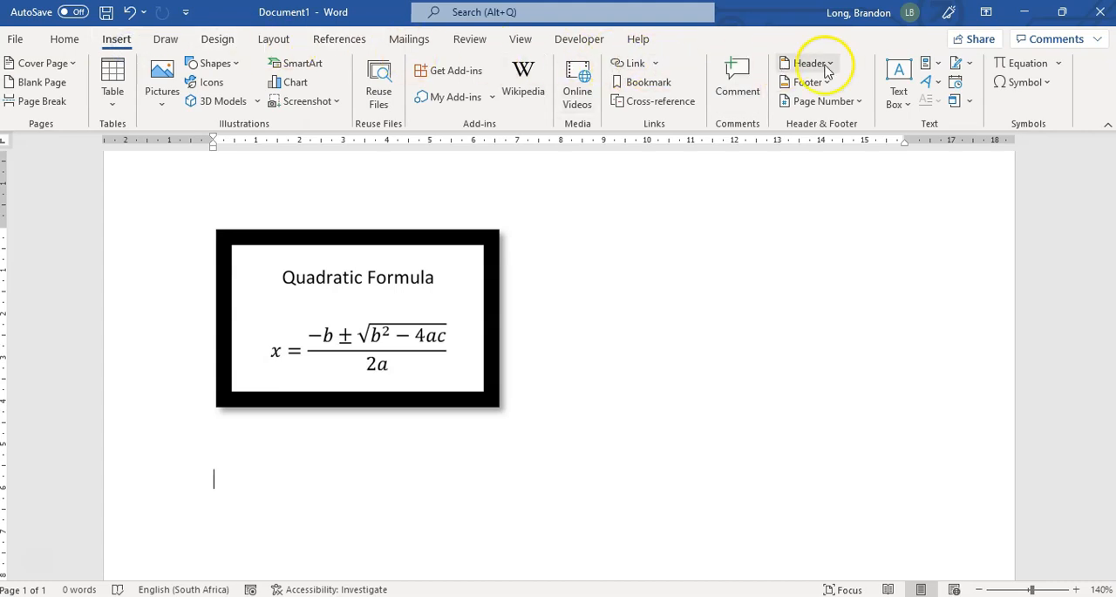
pyautogui.moveTo(1027, 63)
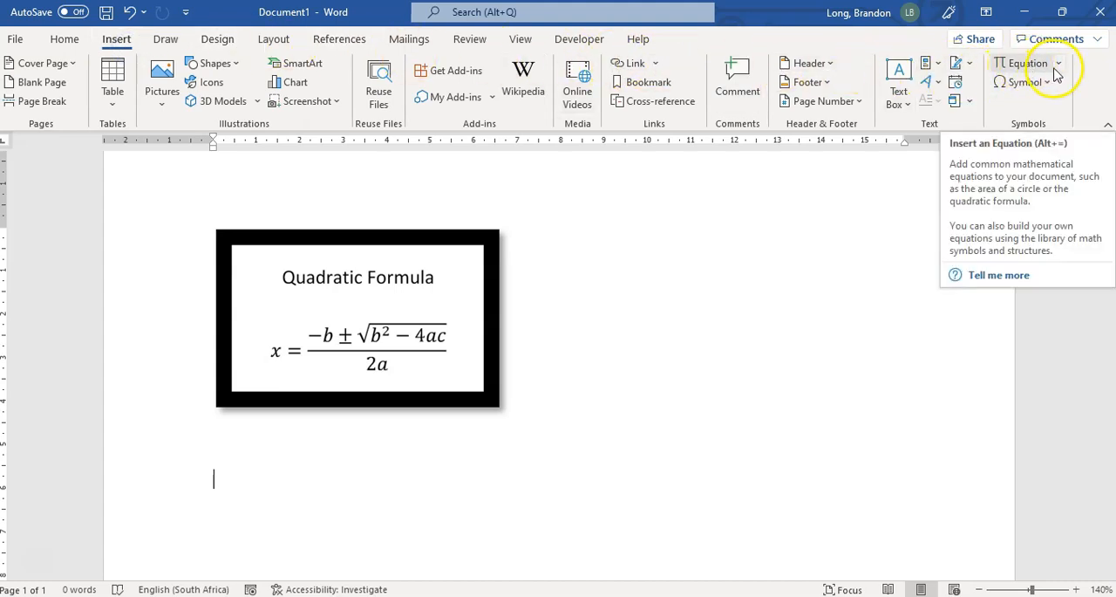
pyautogui.moveTo(998, 80)
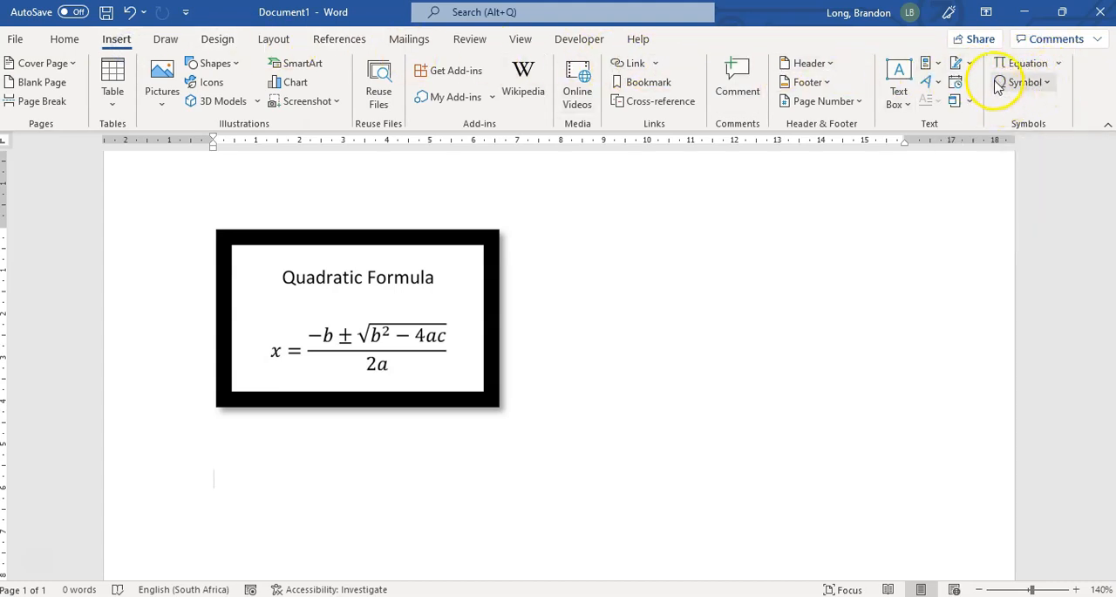
pyautogui.moveTo(1029, 82)
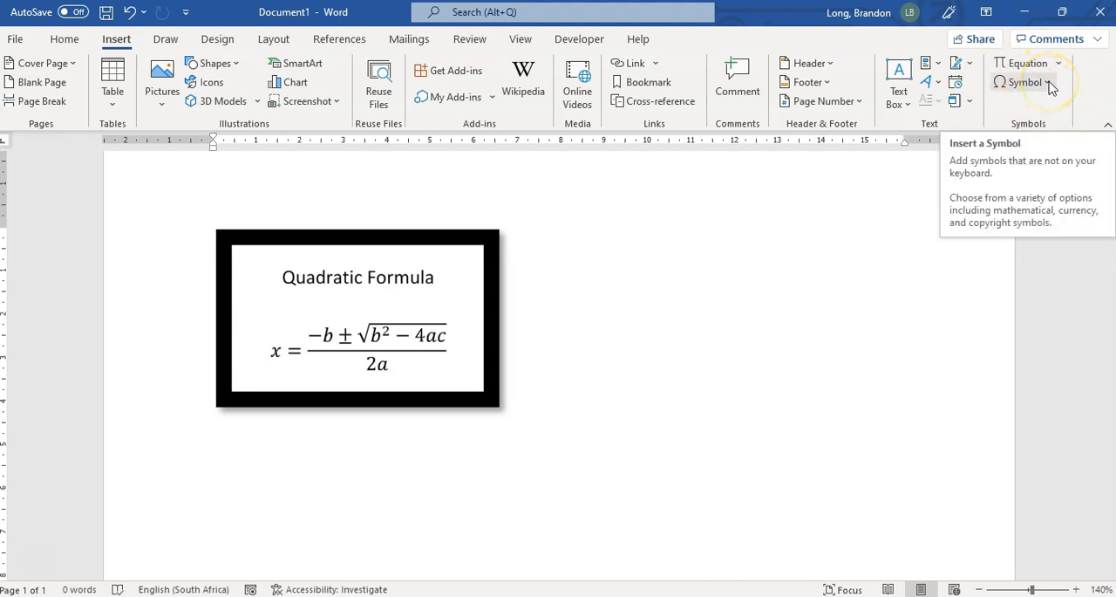
pyautogui.moveTo(1008, 157)
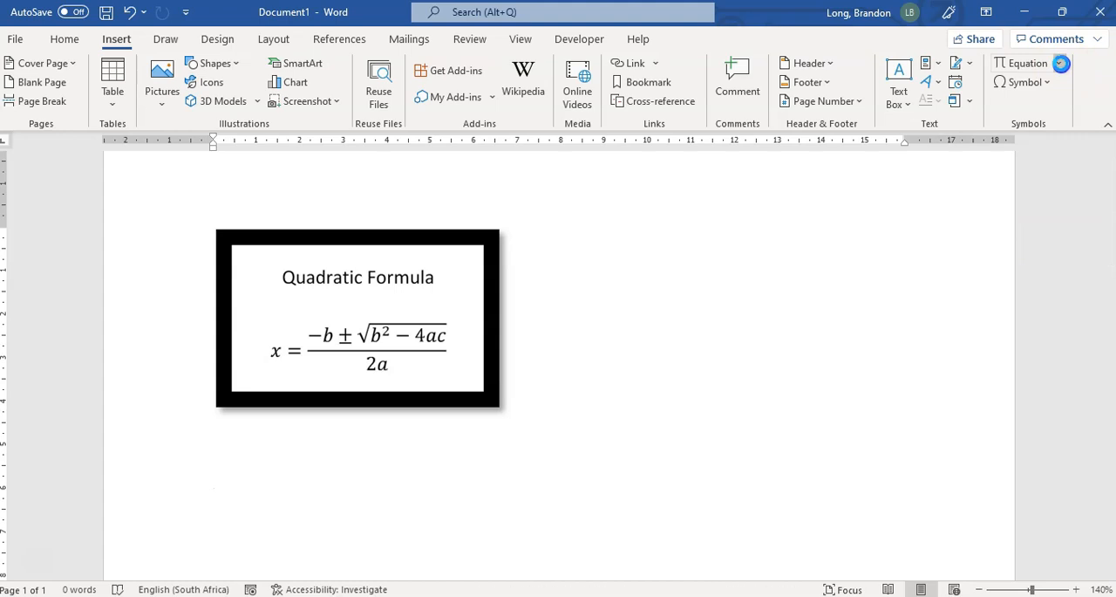
pyautogui.click(1033, 63)
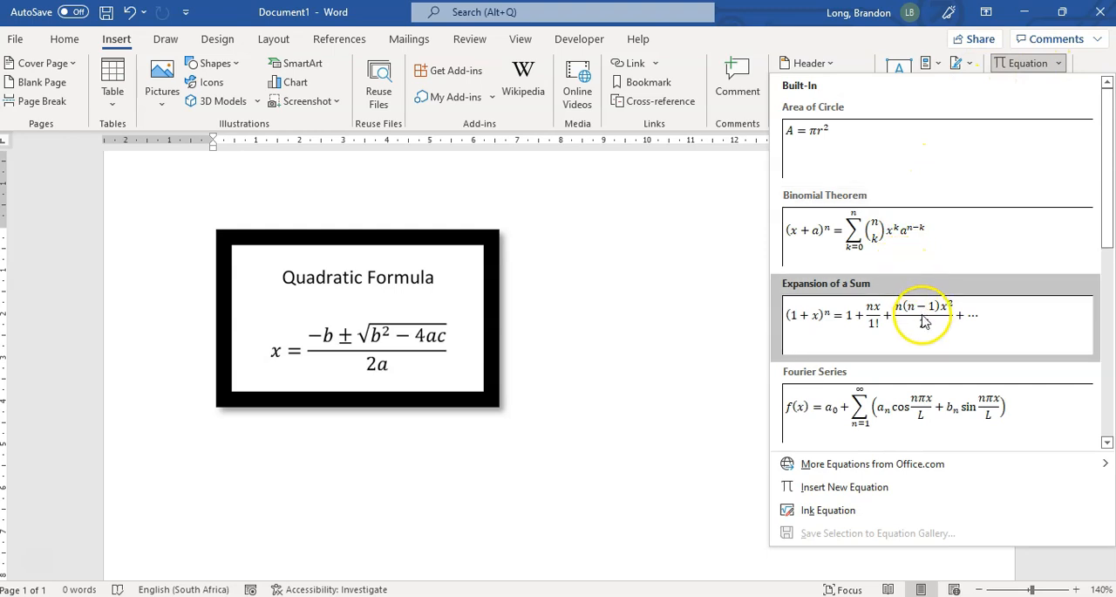
pyautogui.moveTo(935, 370)
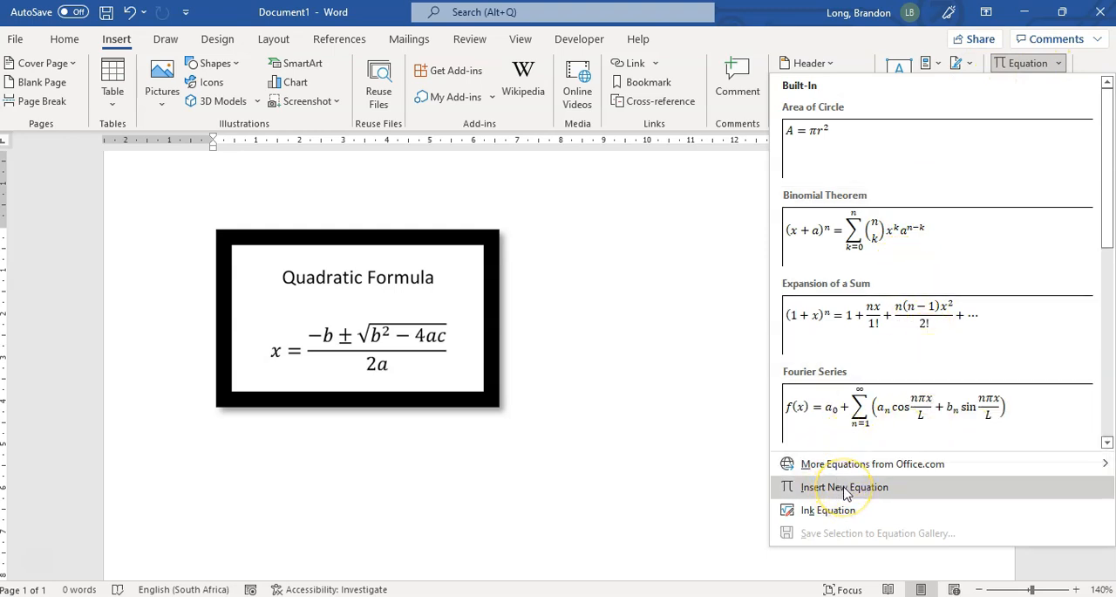
# Insert a blank equation reading x = with a stacked fraction for −b
pyautogui.click(845, 486)
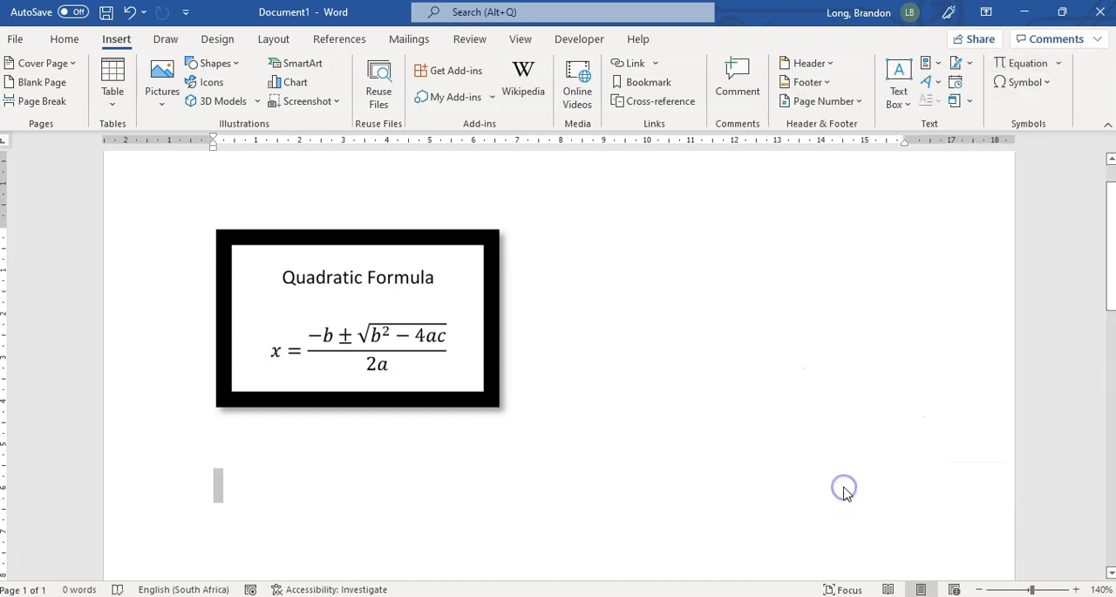
pyautogui.click(1027, 69)
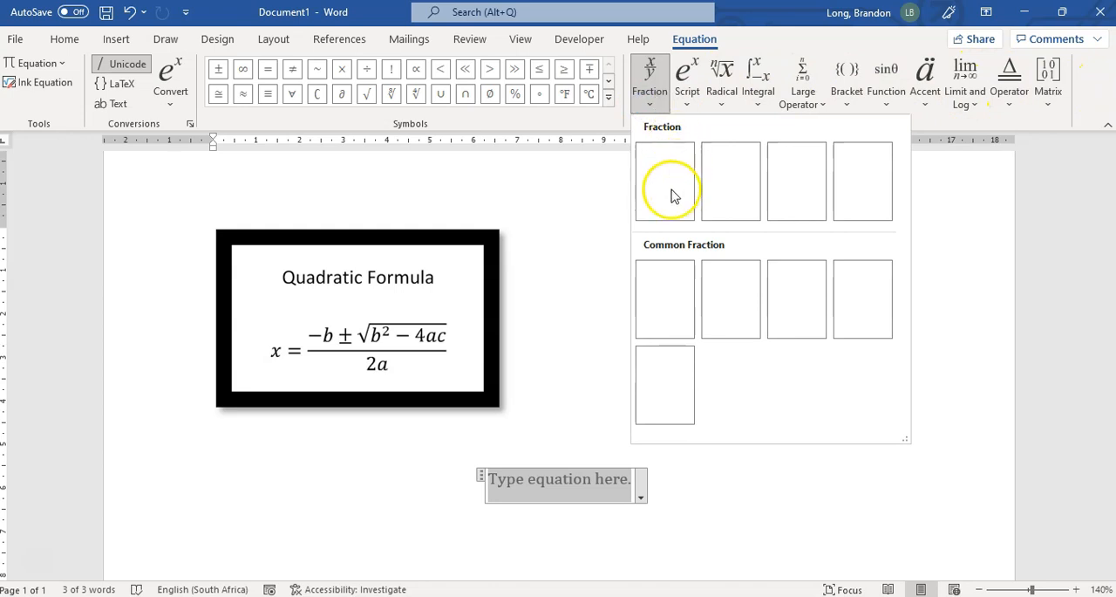
pyautogui.moveTo(862, 181)
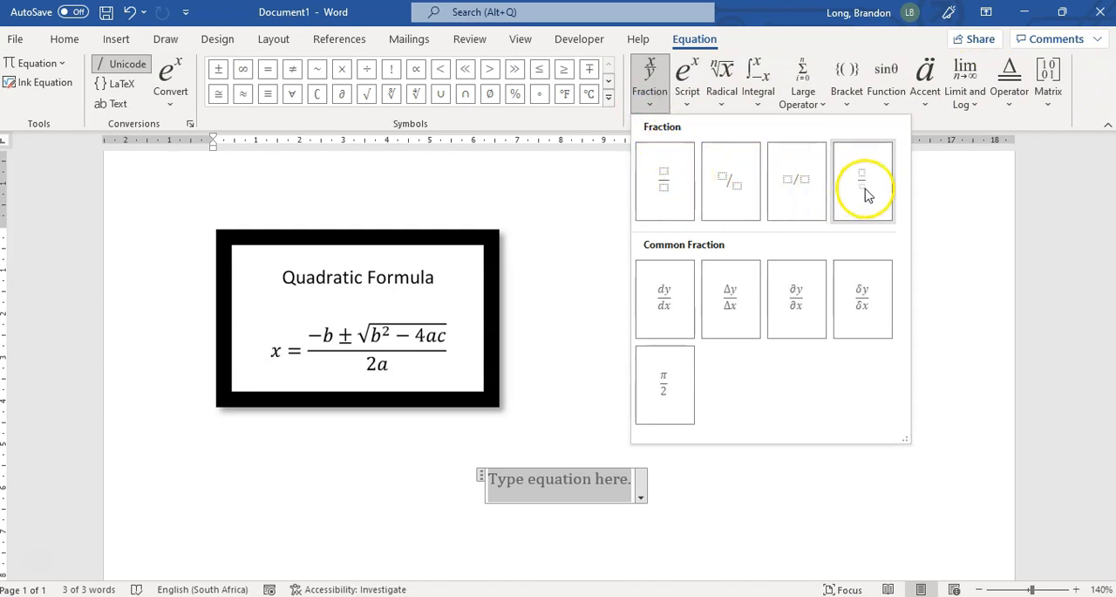
pyautogui.moveTo(664, 181)
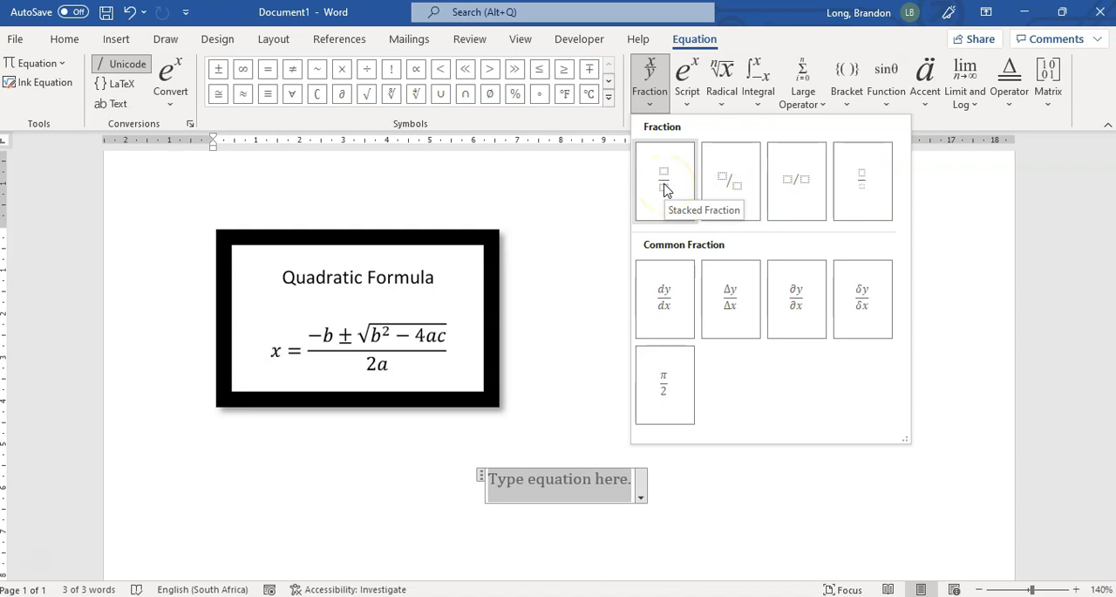
pyautogui.moveTo(662, 183)
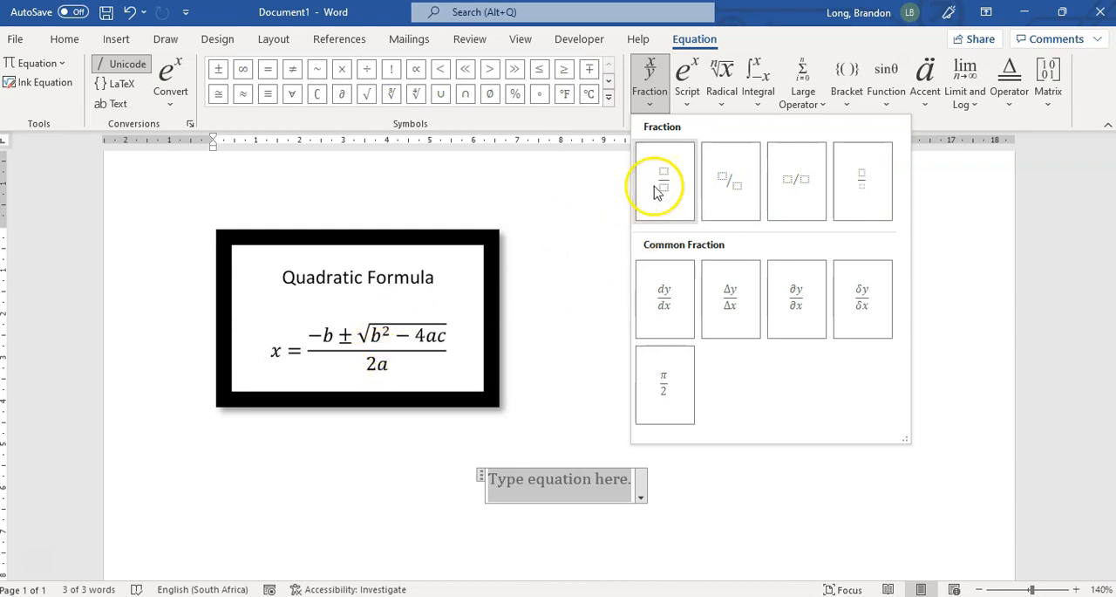
pyautogui.click(663, 182)
pyautogui.write('x =')
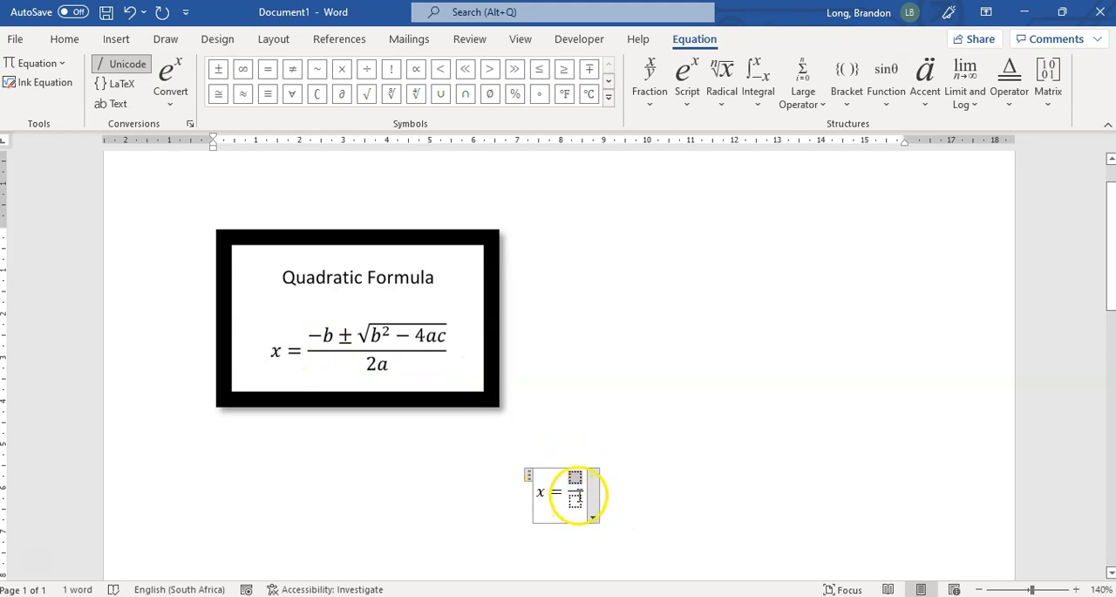
pyautogui.moveTo(460, 378)
pyautogui.write('−b')
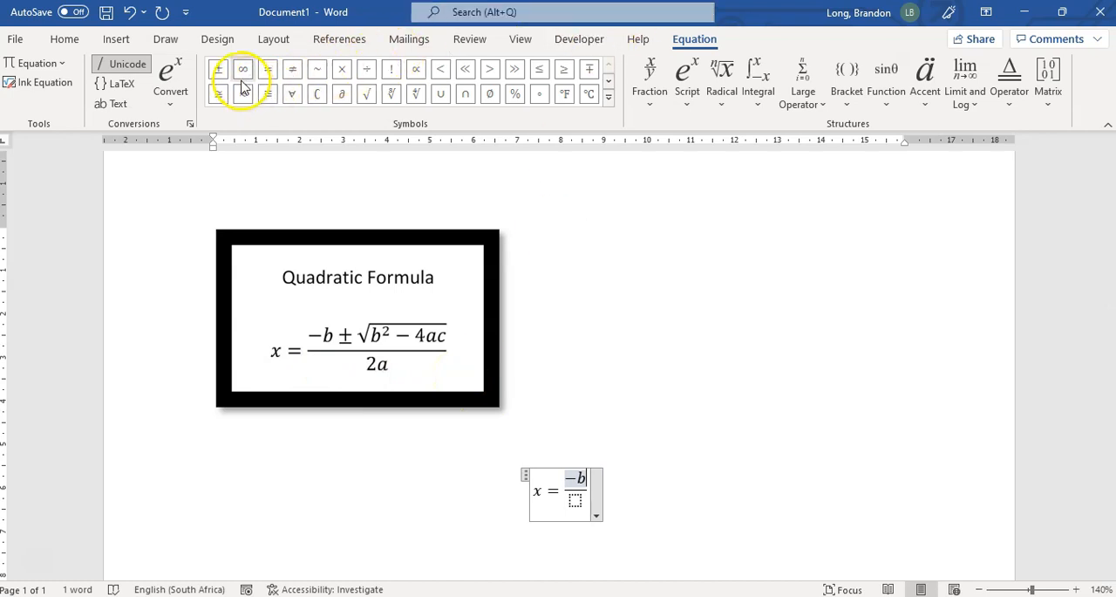
# Add ± after −b, browse the Matrix structures, then abandon and delete the unfinished equation
pyautogui.click(220, 69)
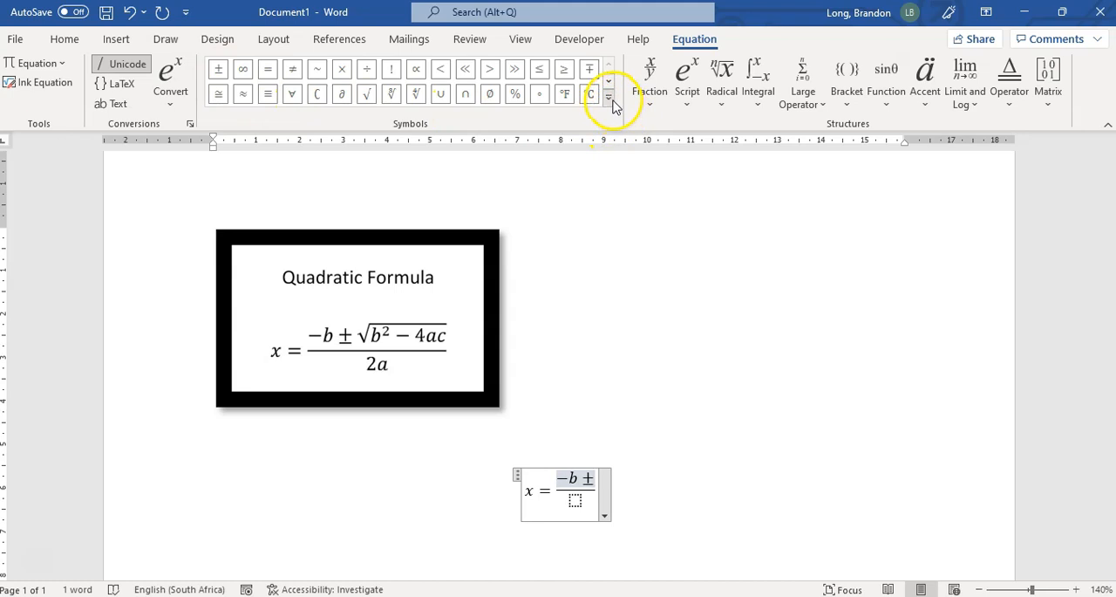
pyautogui.click(607, 96)
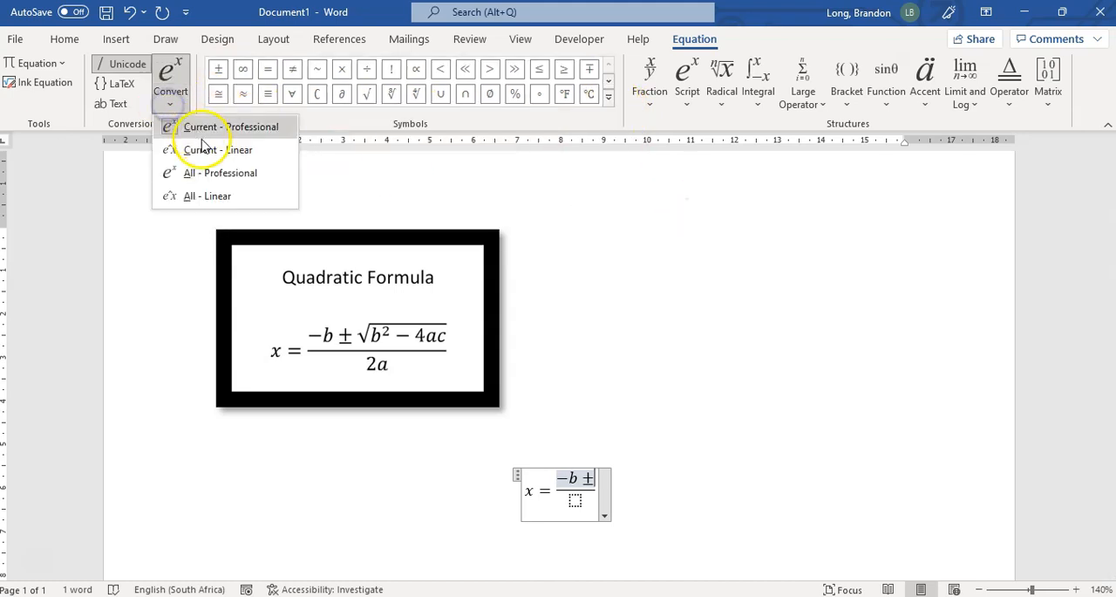
pyautogui.moveTo(677, 136)
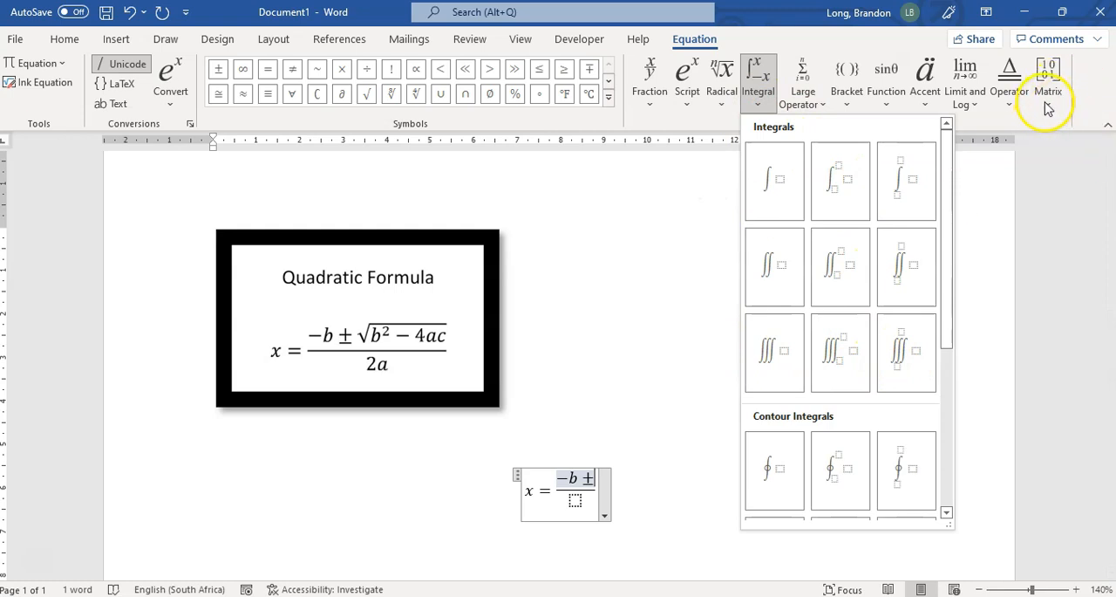
pyautogui.click(1050, 84)
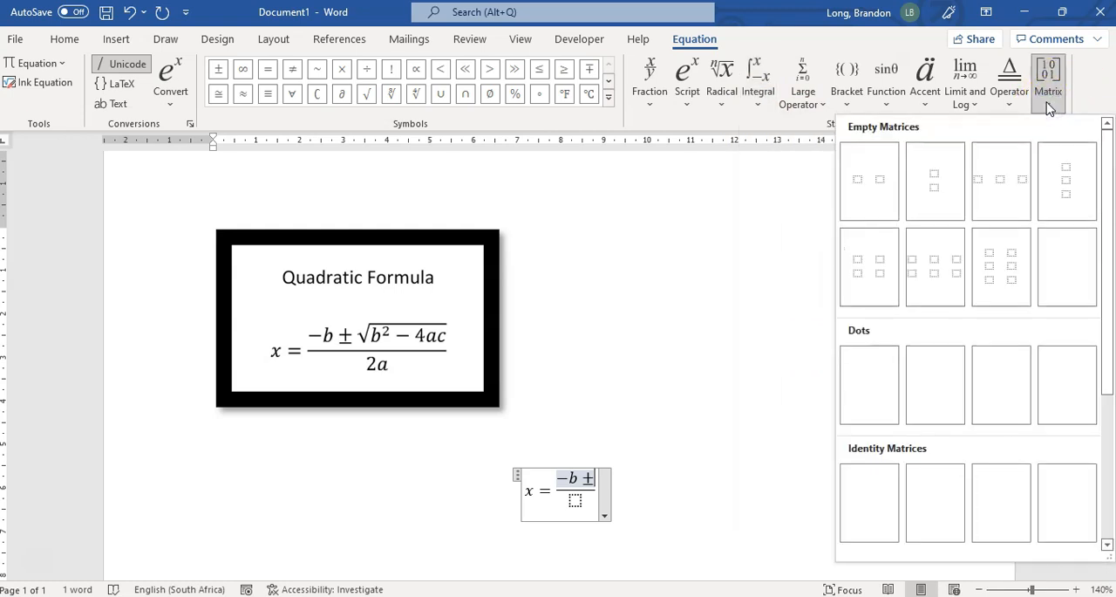
pyautogui.click(666, 389)
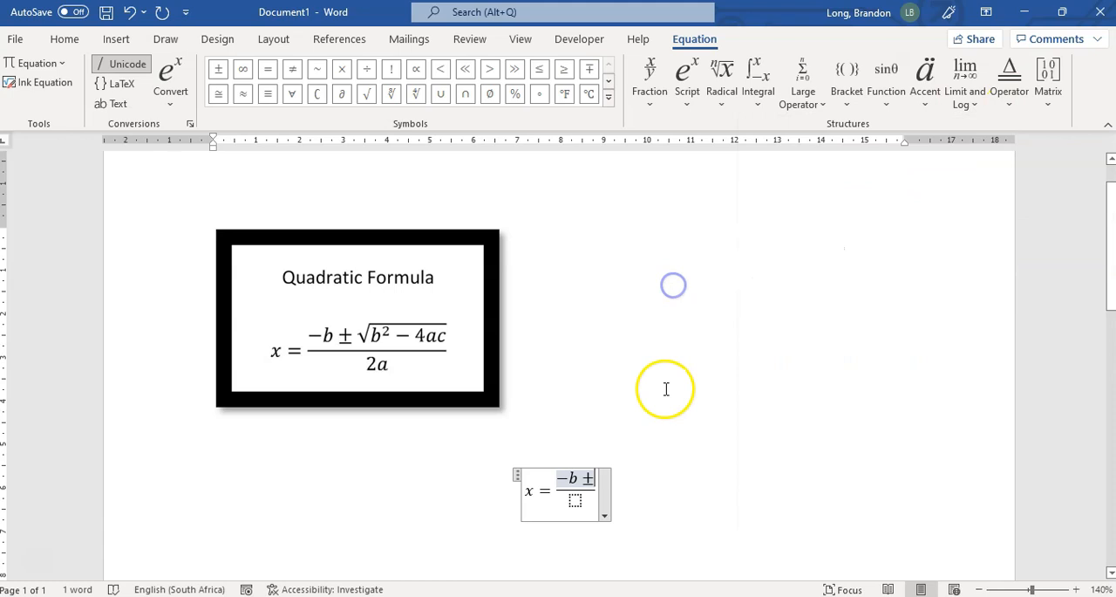
pyautogui.click(666, 389)
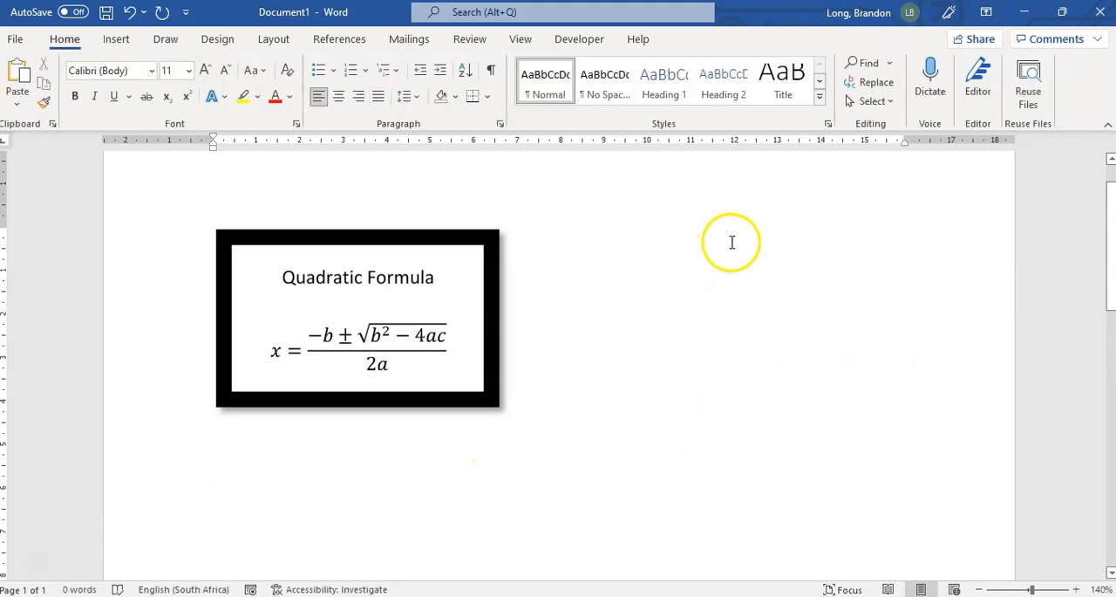
pyautogui.moveTo(63, 39)
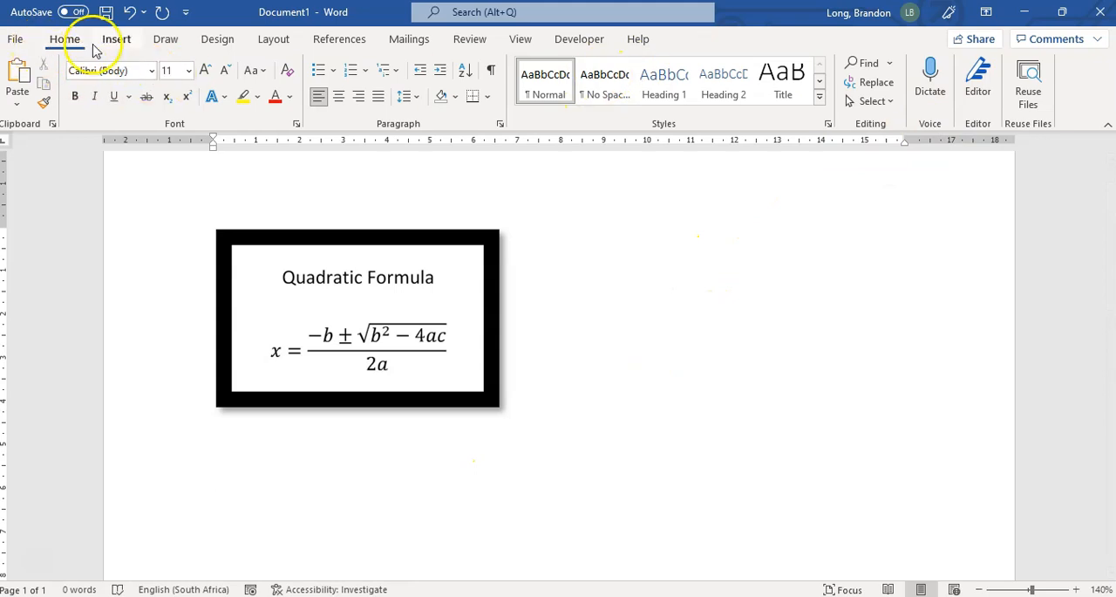
# Reach the Equation dropdown on the Insert ribbon to start an Ink Equation
pyautogui.click(1026, 63)
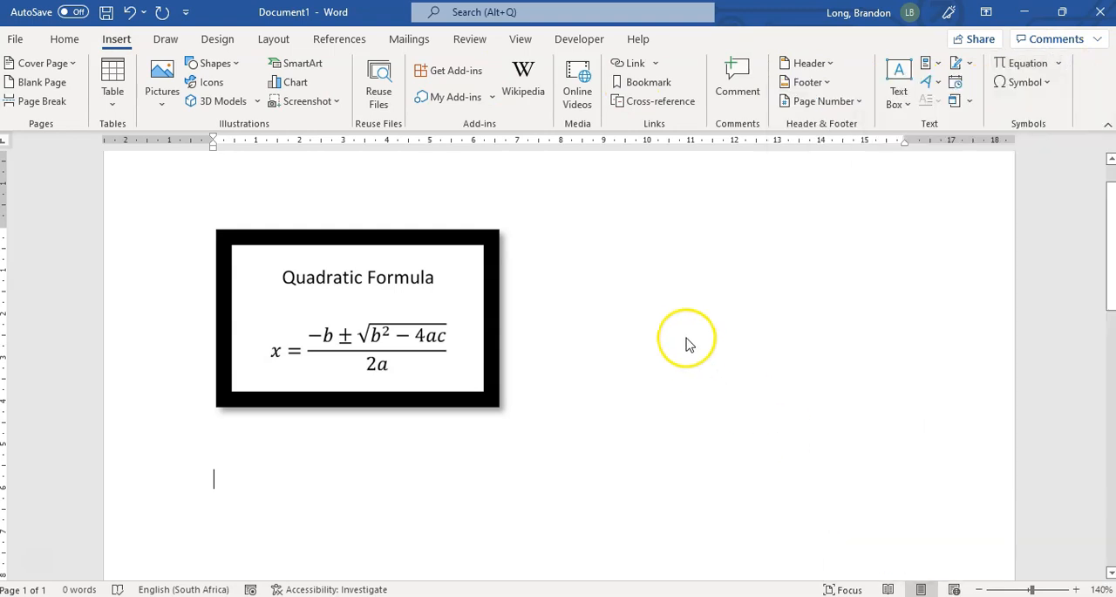
pyautogui.moveTo(687, 338)
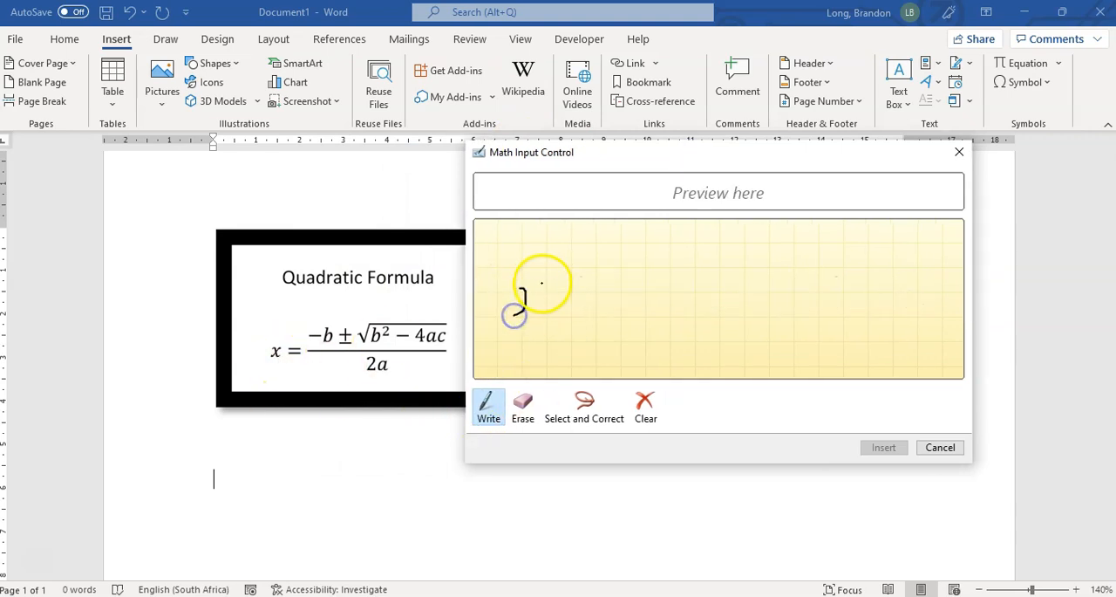
# Handwrite x = −b ± √(b² − 4ac) in the ink panel, then switch to Select and Correct
pyautogui.moveTo(523, 314); pyautogui.dragTo(537, 293)
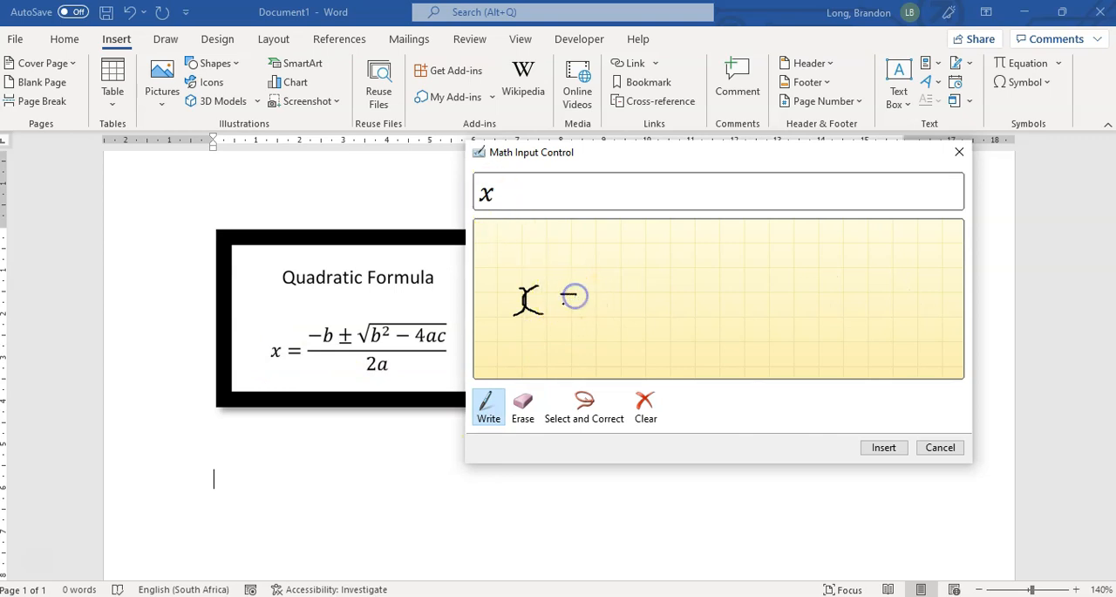
pyautogui.moveTo(572, 299); pyautogui.dragTo(759, 298)
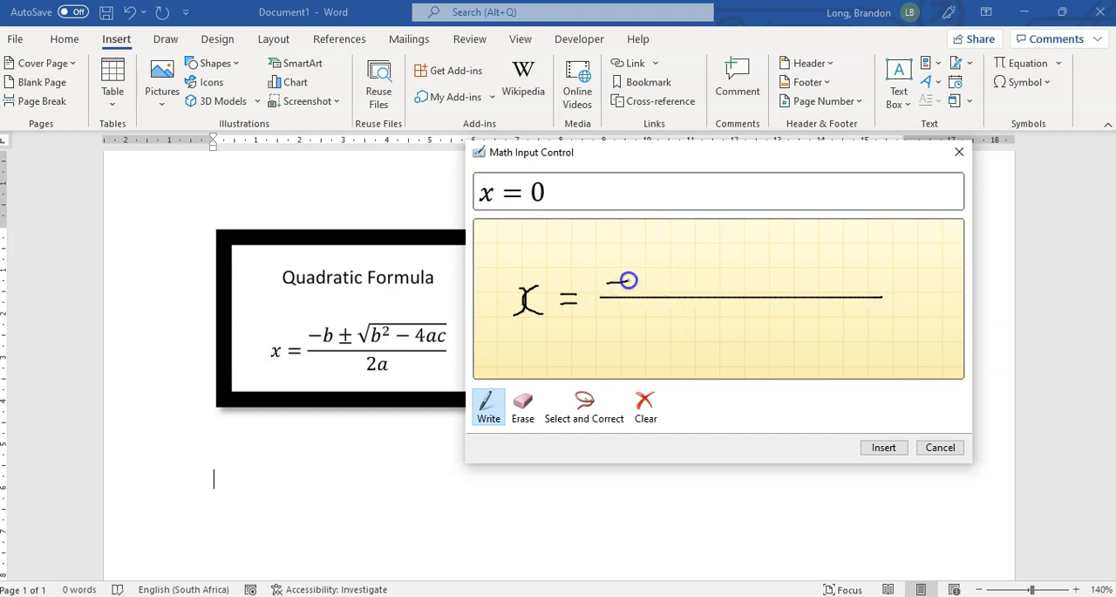
pyautogui.moveTo(637, 293); pyautogui.dragTo(642, 262)
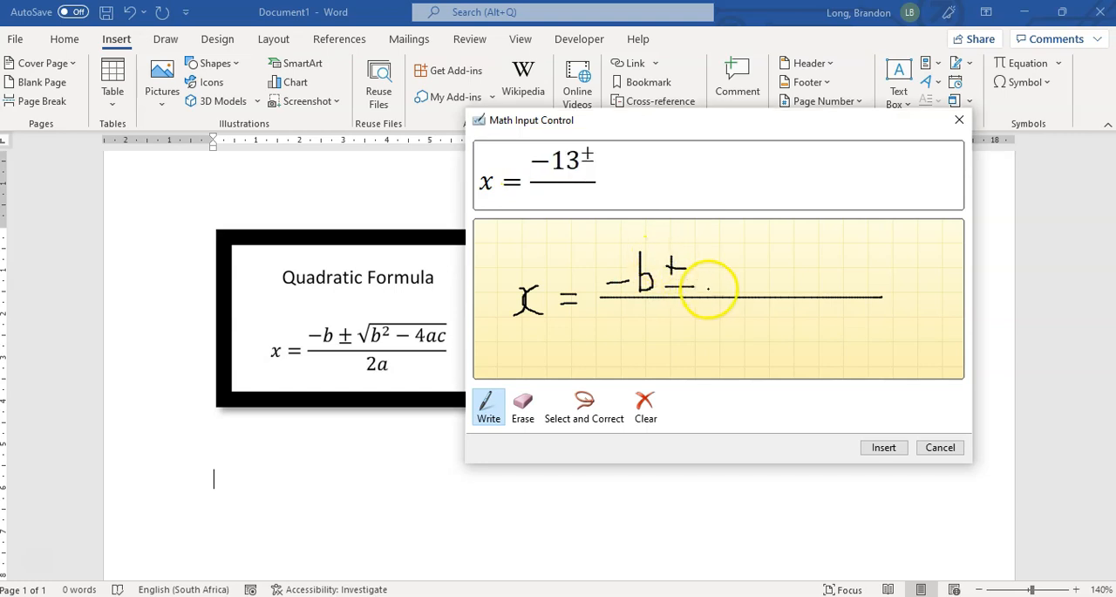
pyautogui.moveTo(689, 296); pyautogui.dragTo(891, 254)
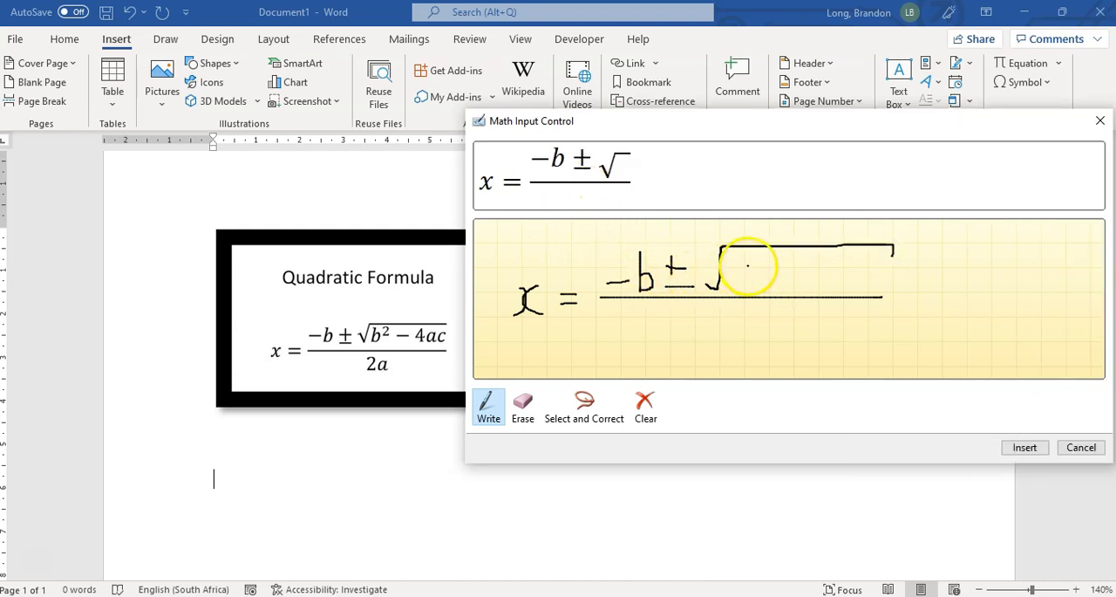
pyautogui.moveTo(733, 279); pyautogui.dragTo(741, 271)
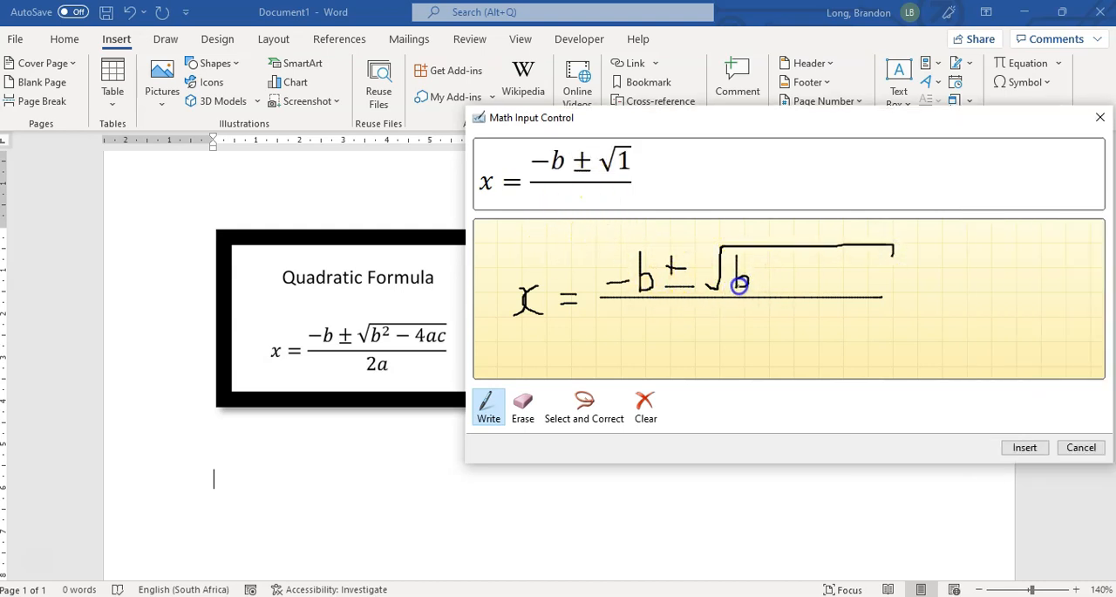
pyautogui.moveTo(767, 261); pyautogui.dragTo(794, 279)
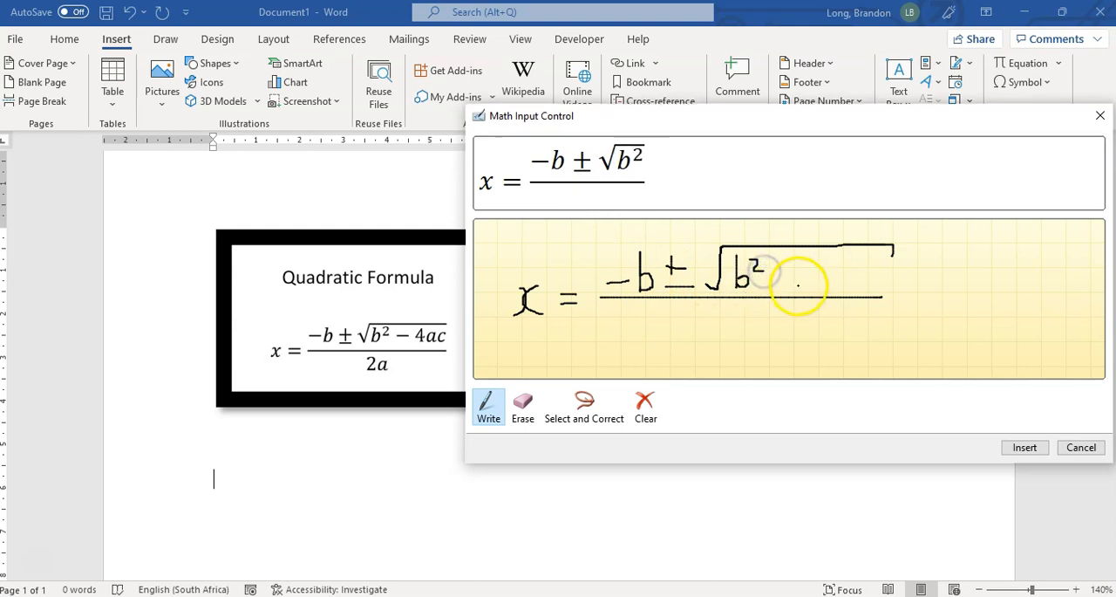
pyautogui.moveTo(788, 279)
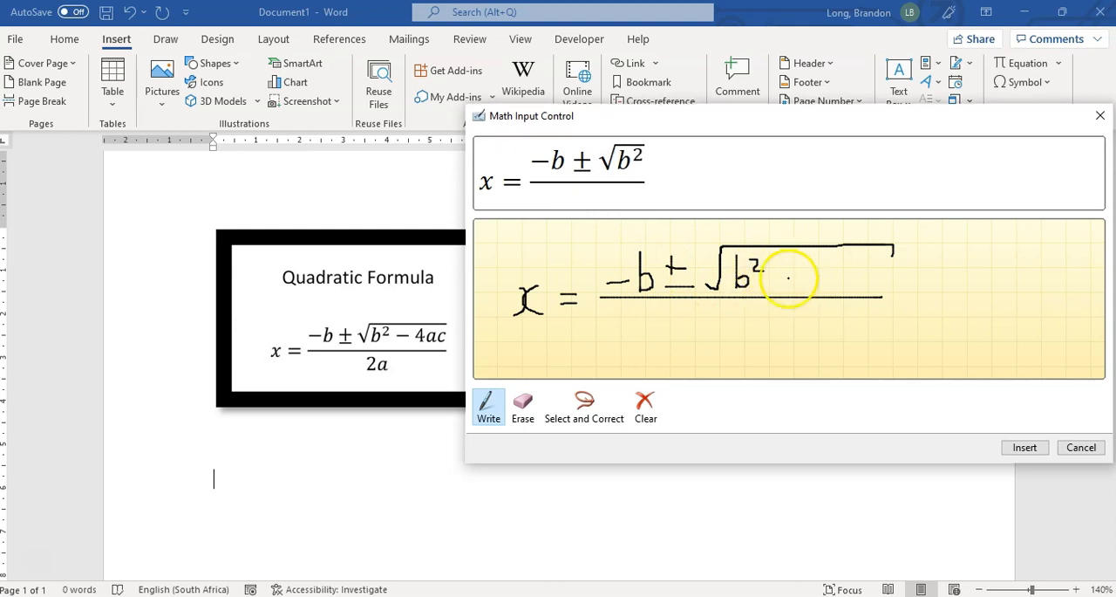
pyautogui.moveTo(776, 280); pyautogui.dragTo(837, 279)
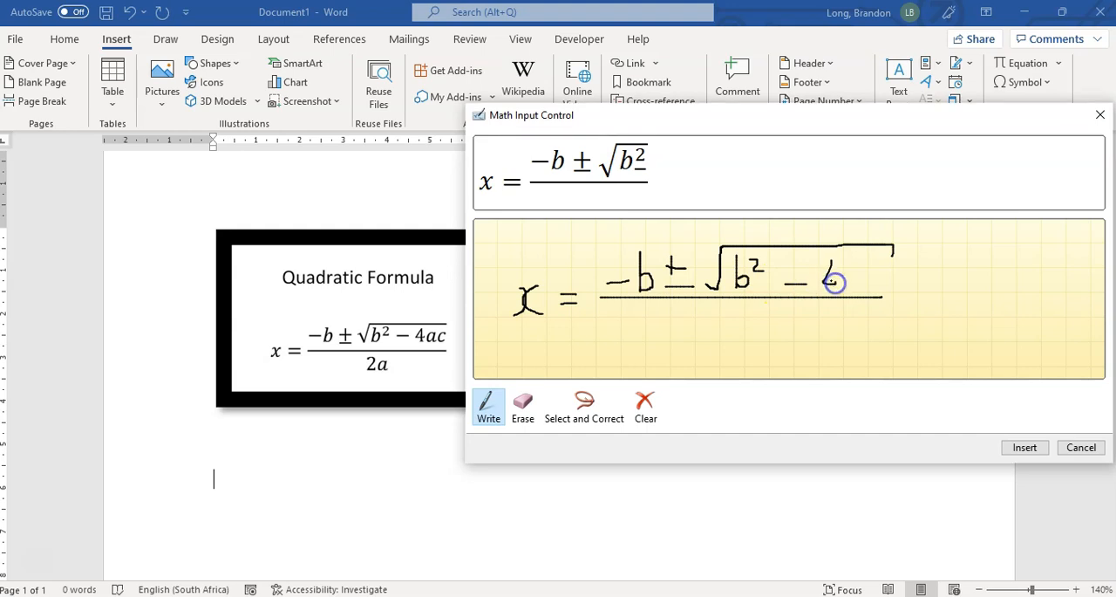
pyautogui.moveTo(834, 282); pyautogui.dragTo(869, 293)
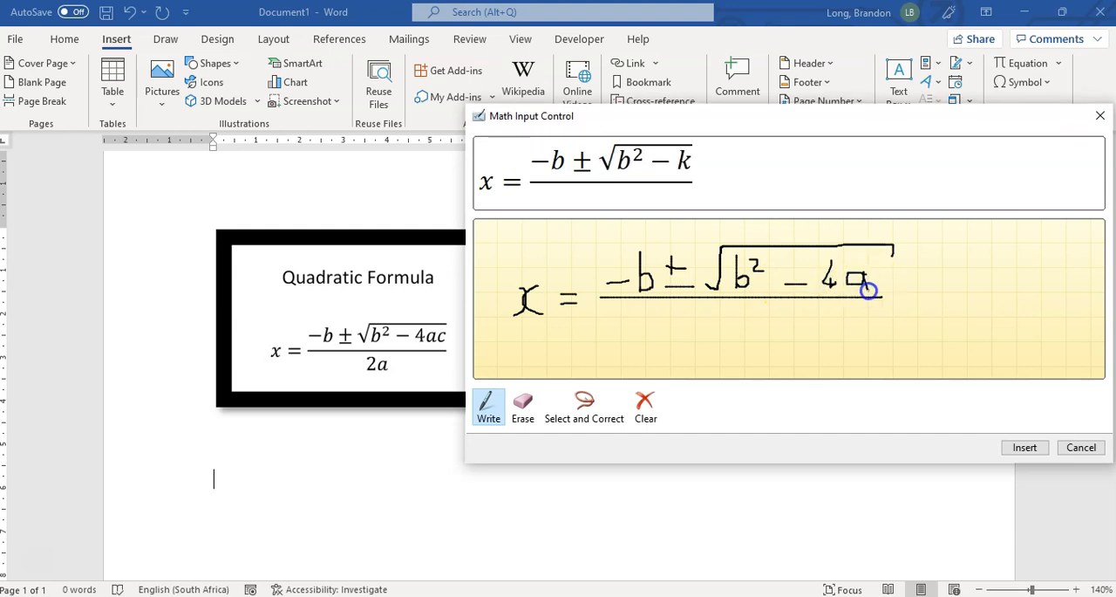
pyautogui.moveTo(846, 279); pyautogui.dragTo(881, 283)
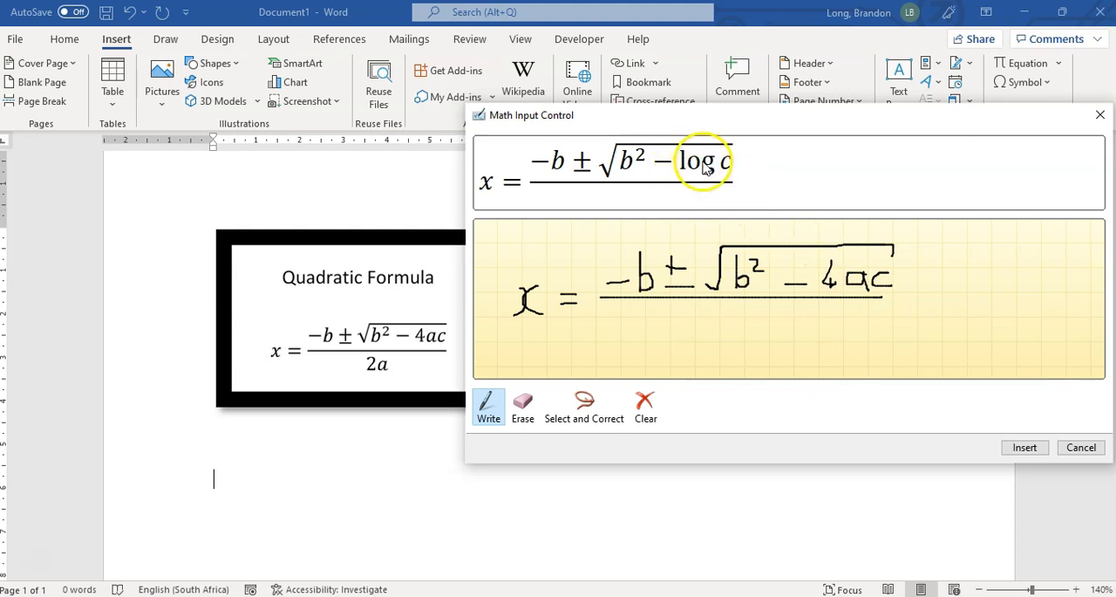
pyautogui.click(583, 404)
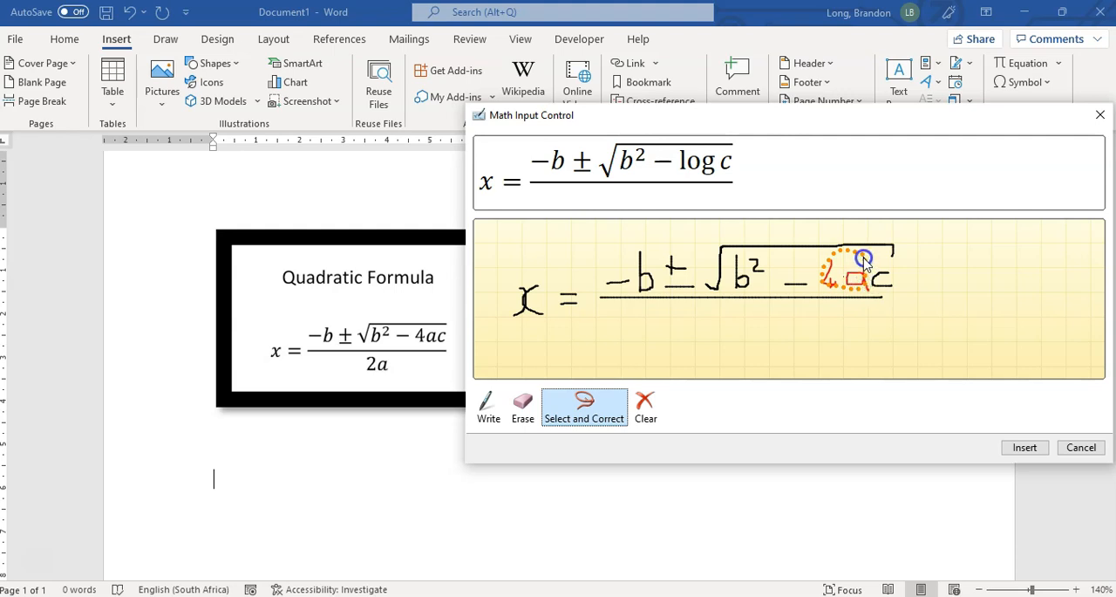
# Erase the misread 4 of 4ac and rewrite it so the root is recognized correctly
pyautogui.click(858, 262)
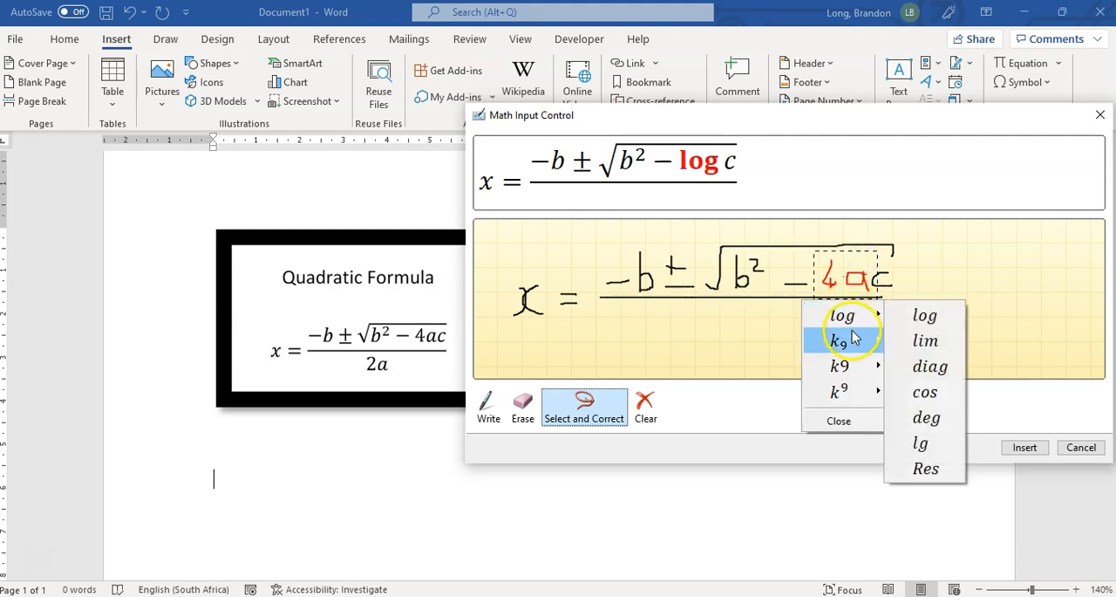
pyautogui.moveTo(788, 300)
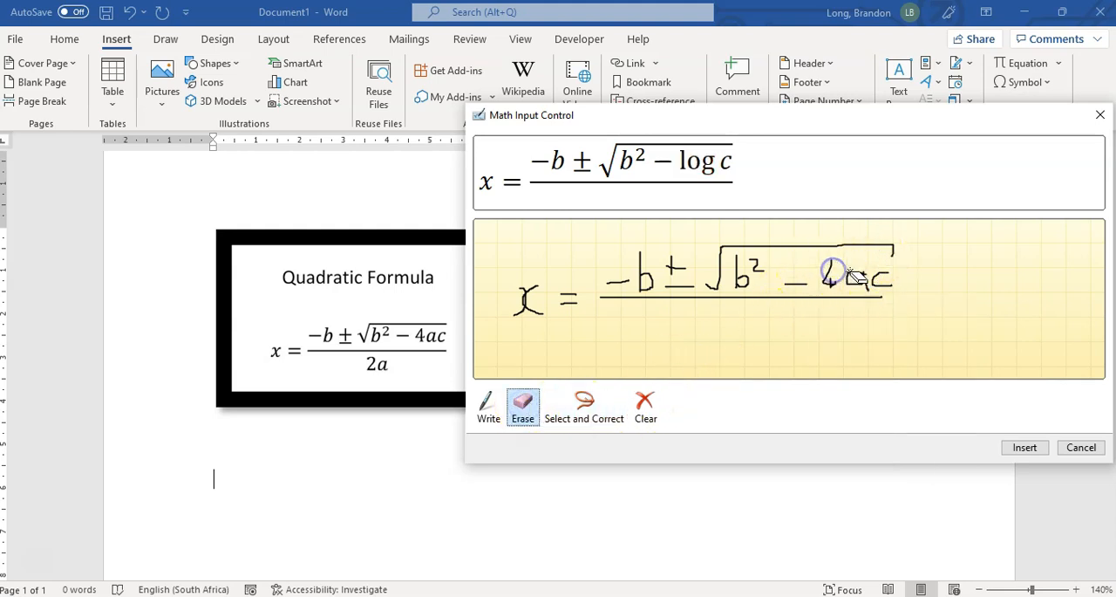
pyautogui.moveTo(837, 272); pyautogui.dragTo(829, 277)
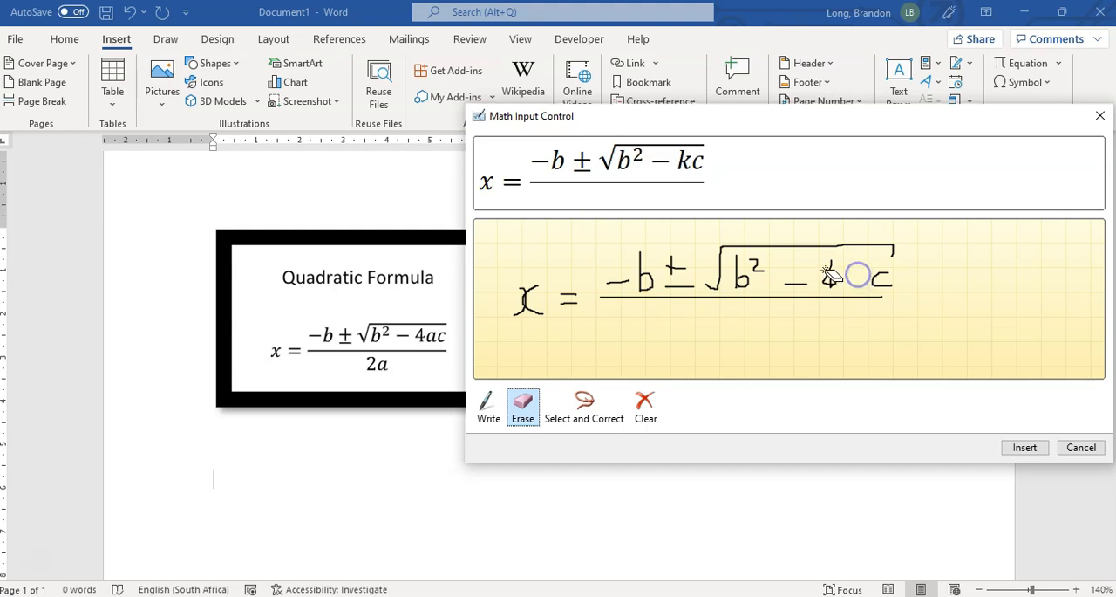
pyautogui.moveTo(834, 276); pyautogui.dragTo(840, 288)
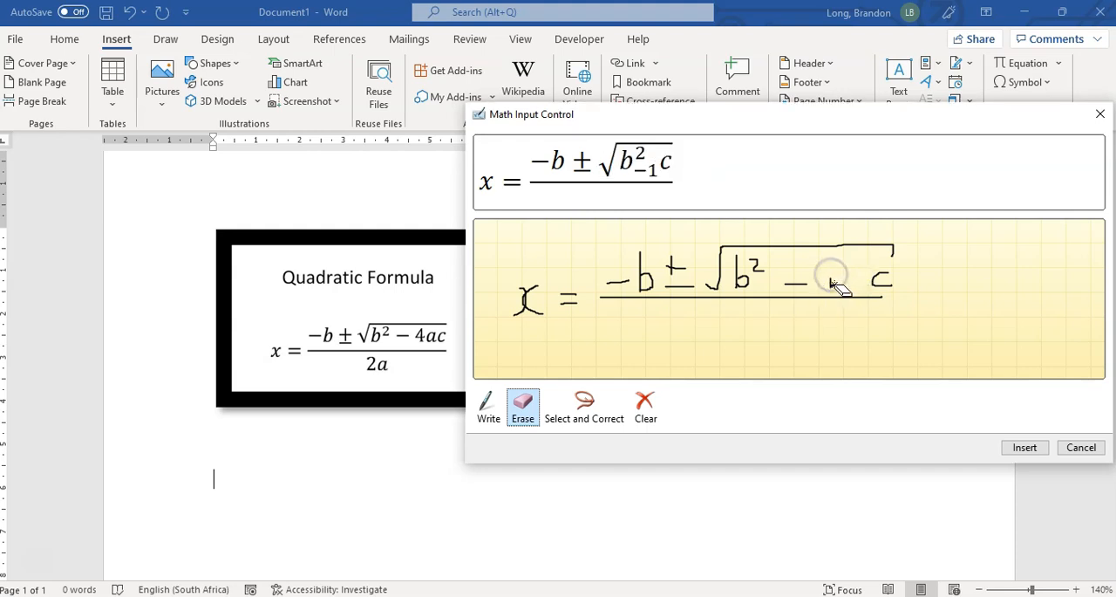
pyautogui.click(488, 405)
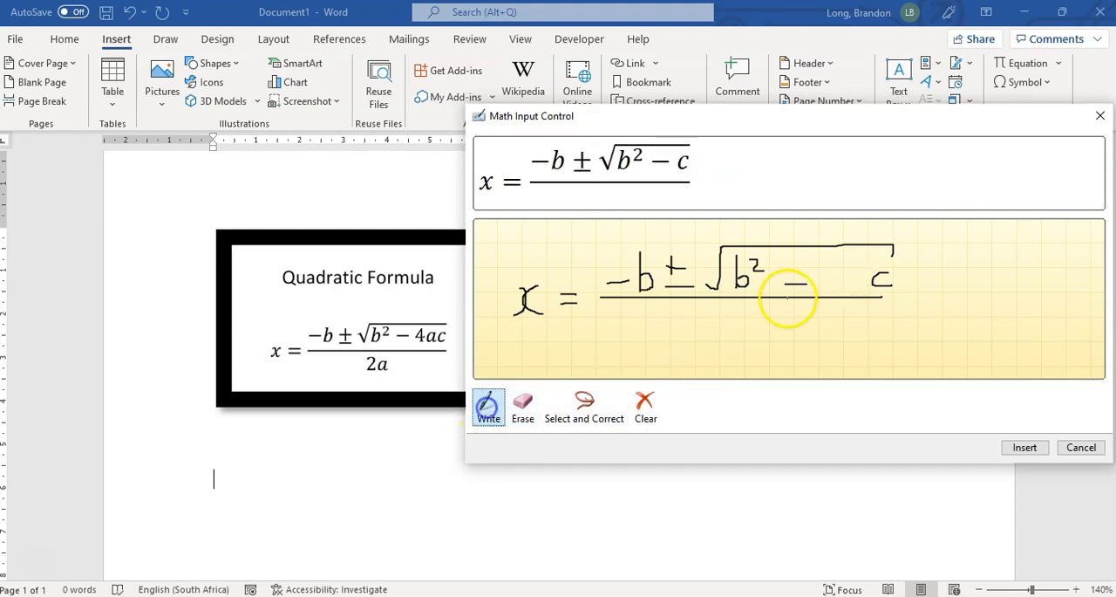
pyautogui.moveTo(817, 262); pyautogui.dragTo(837, 293)
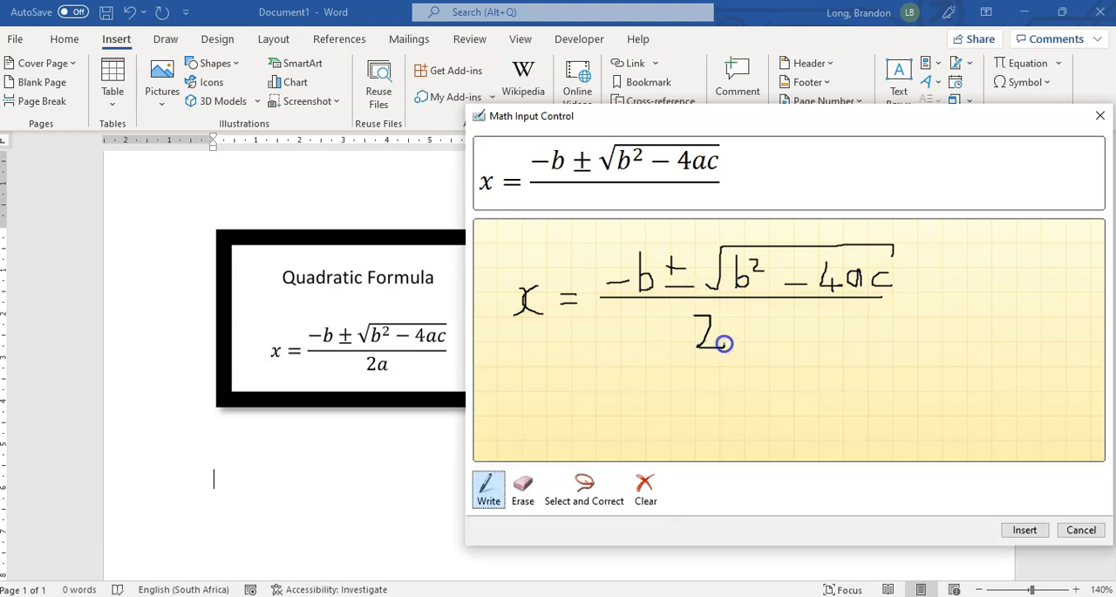
# Write the denominator's a and correct the misread 2 to Number Two, completing 2a
pyautogui.moveTo(736, 327); pyautogui.dragTo(759, 358)
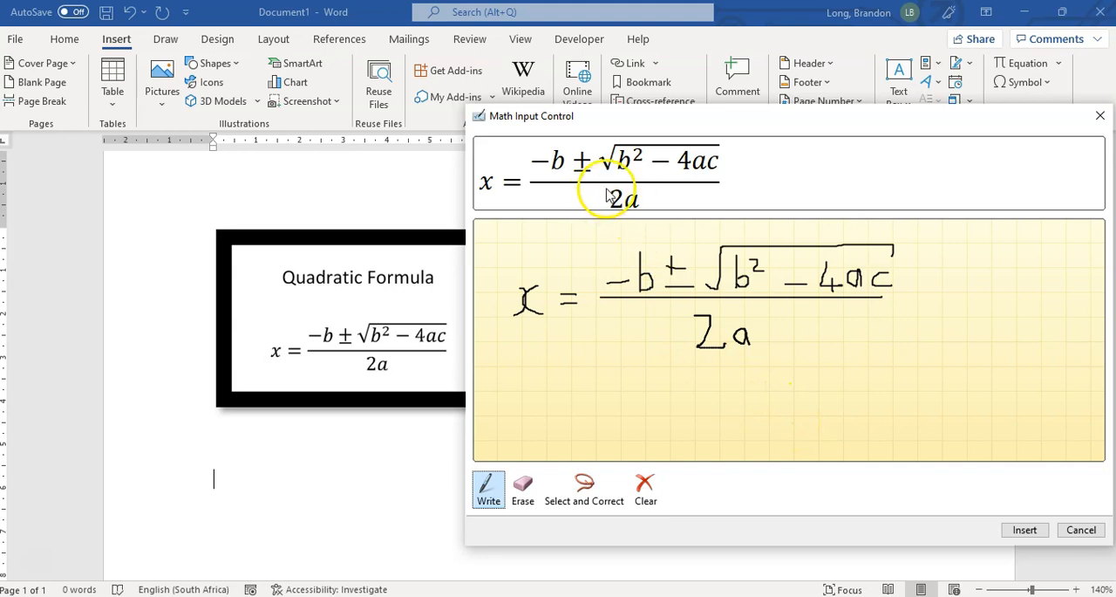
pyautogui.moveTo(583, 489)
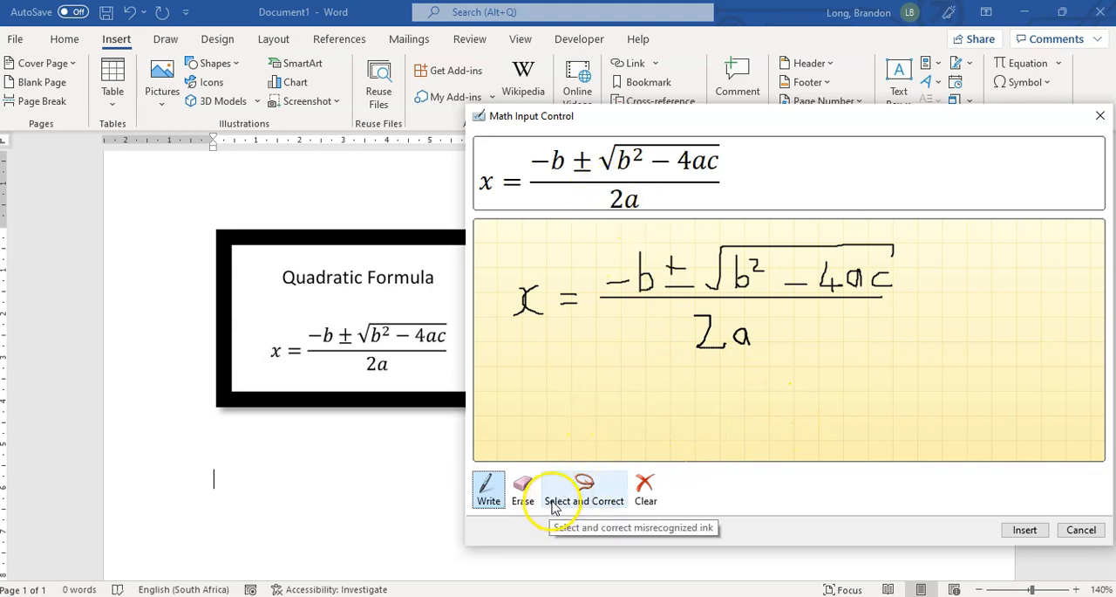
pyautogui.click(583, 489)
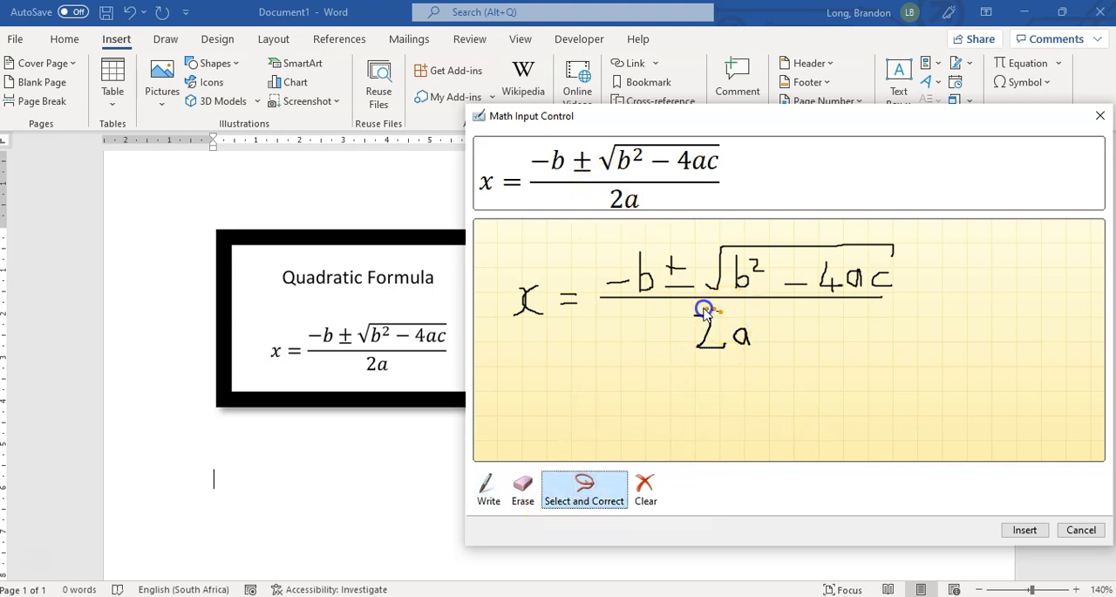
pyautogui.click(711, 328)
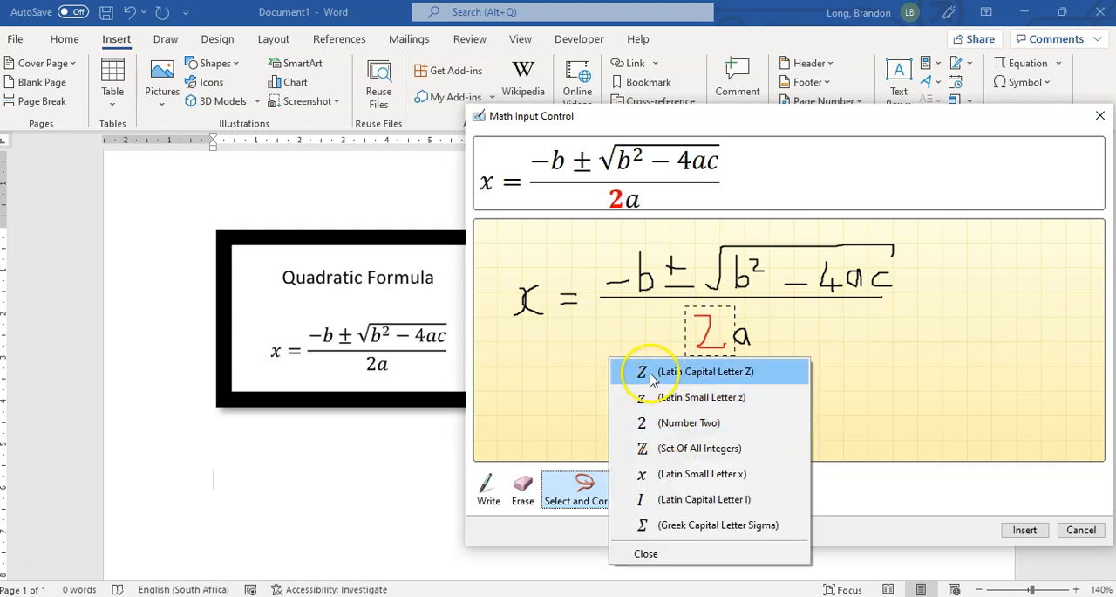
pyautogui.moveTo(741, 398)
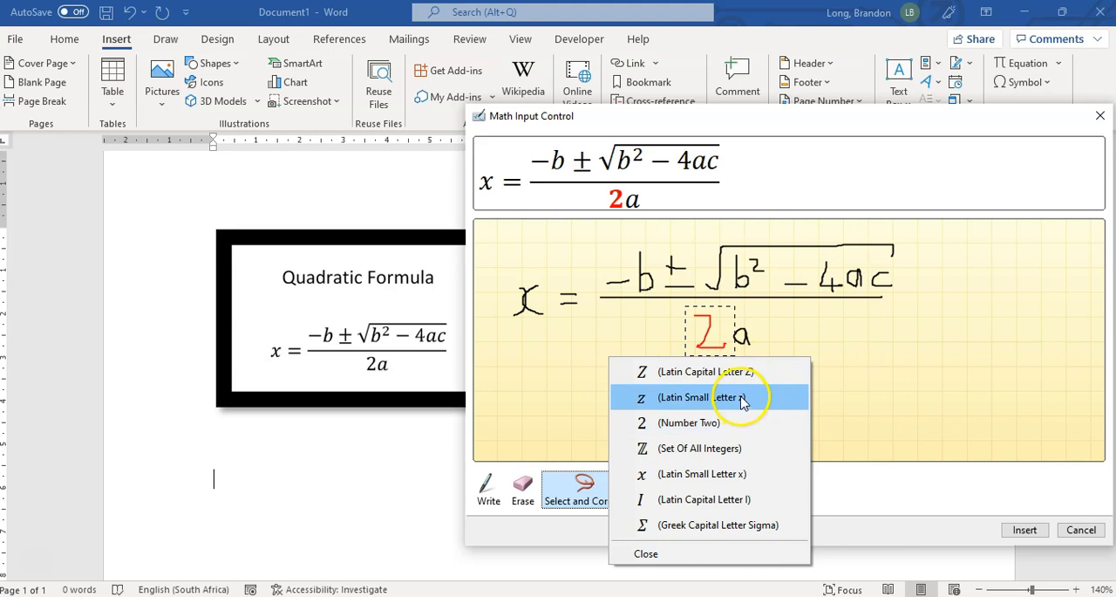
pyautogui.moveTo(689, 422)
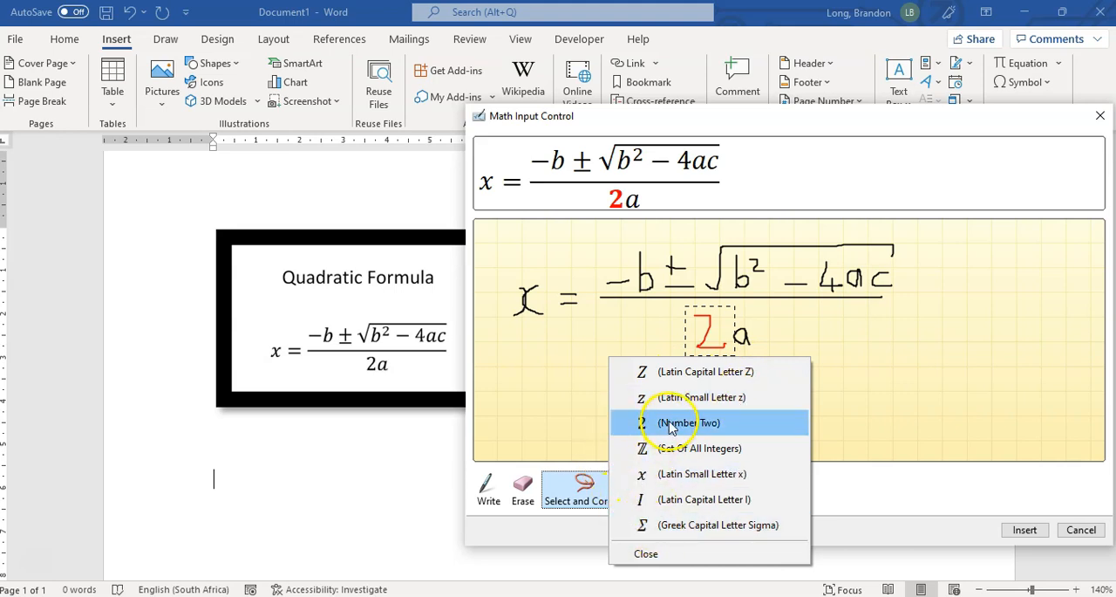
pyautogui.click(689, 422)
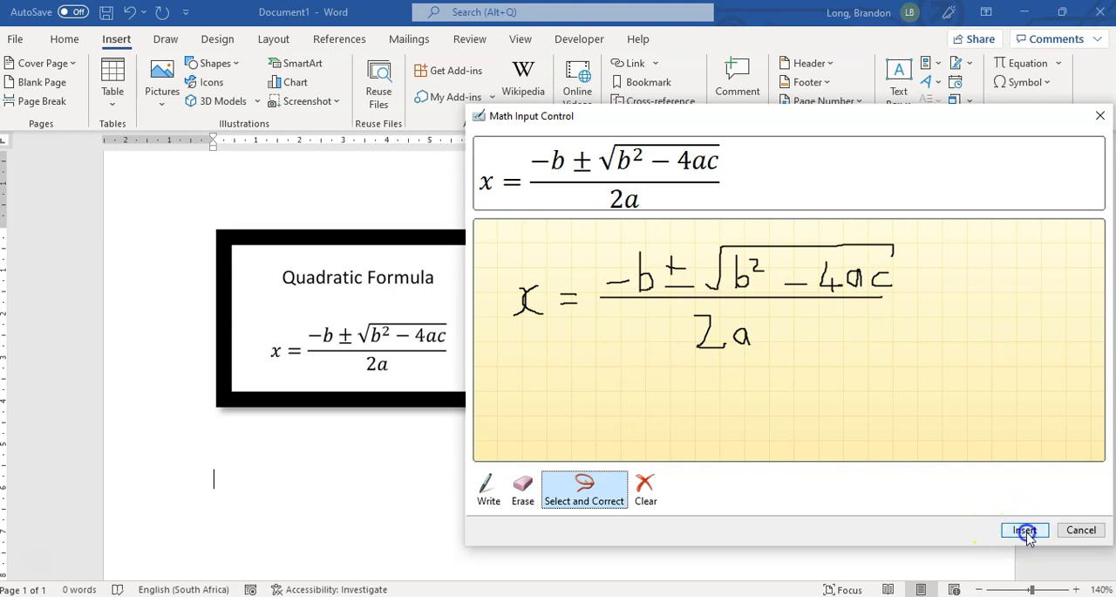
# Insert the recognized formula, enlarge it to size 16, and bold the −b
pyautogui.click(1023, 530)
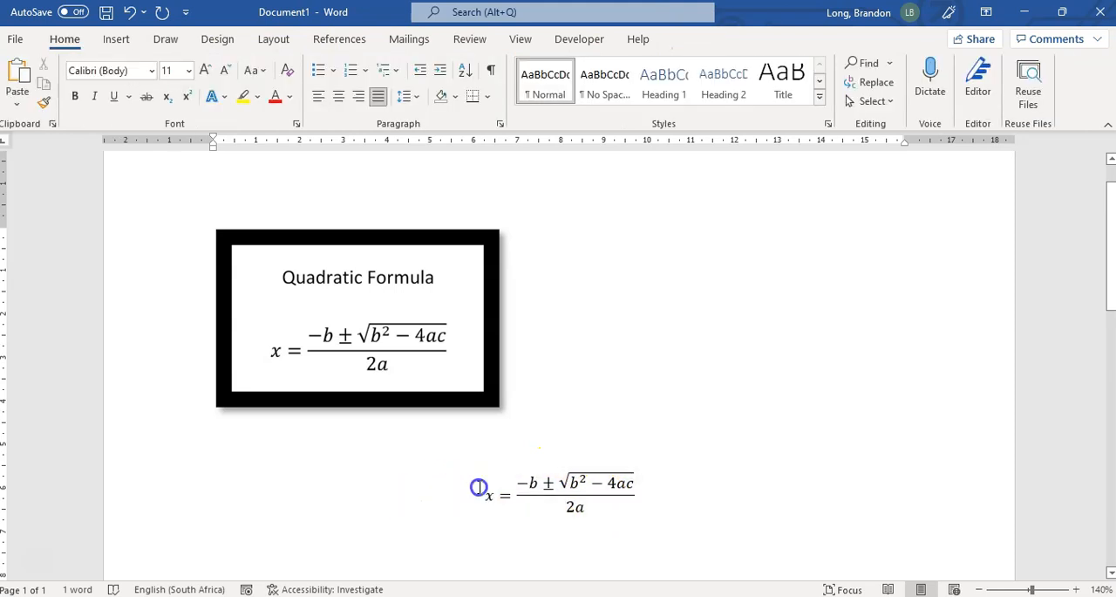
pyautogui.click(565, 495)
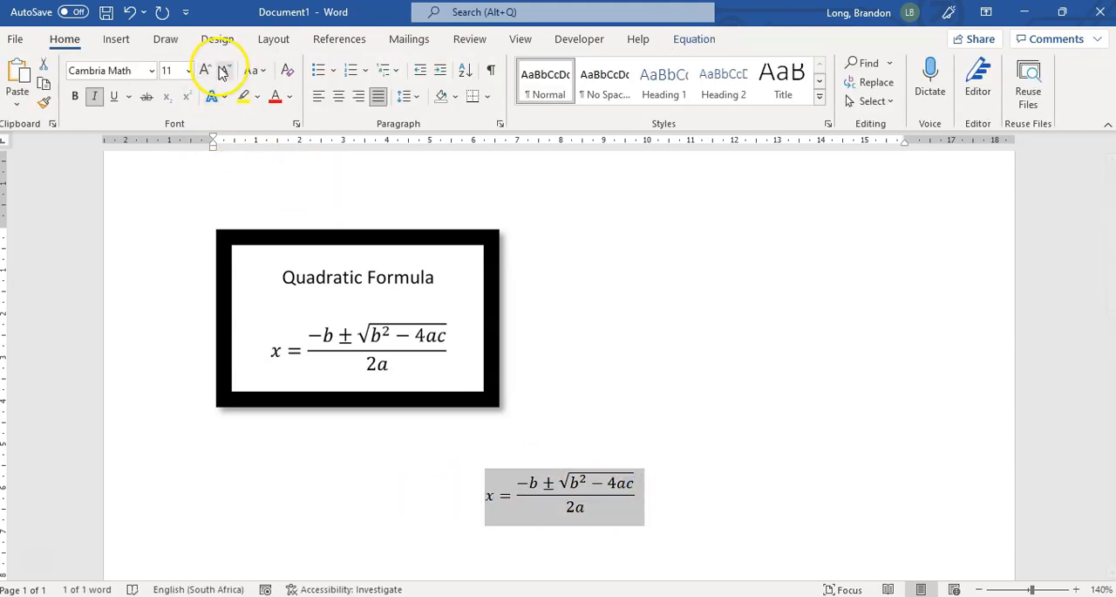
pyautogui.click(204, 70)
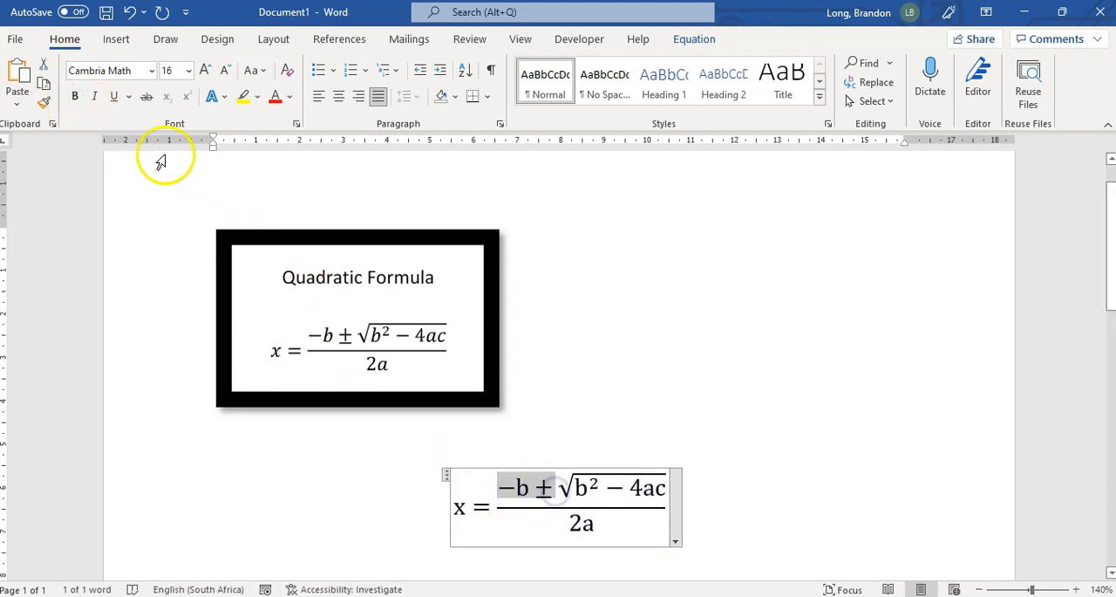
pyautogui.click(269, 474)
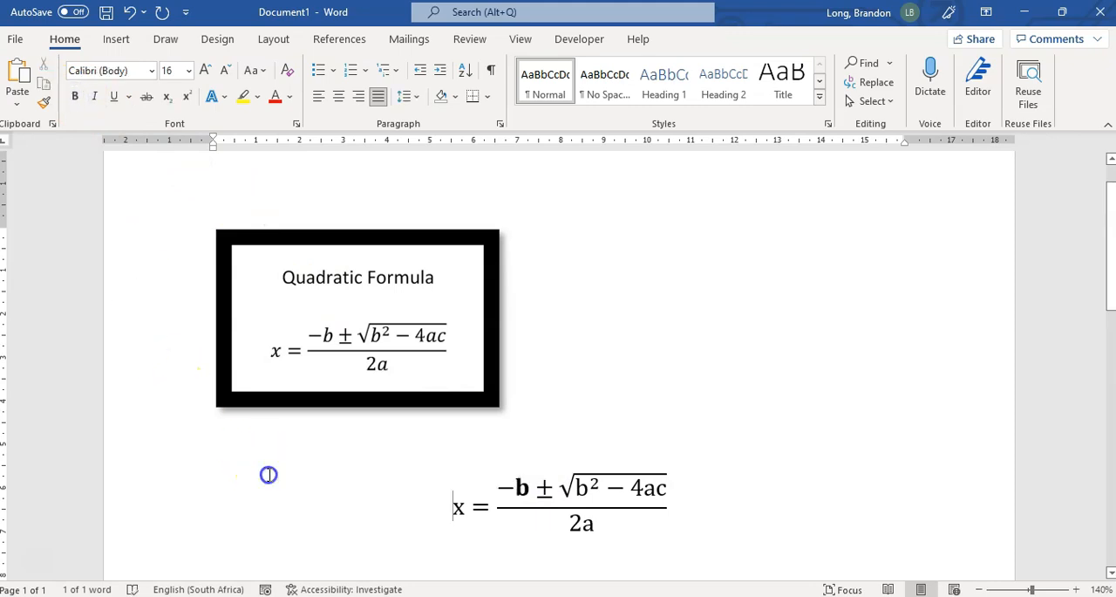
pyautogui.moveTo(561, 397)
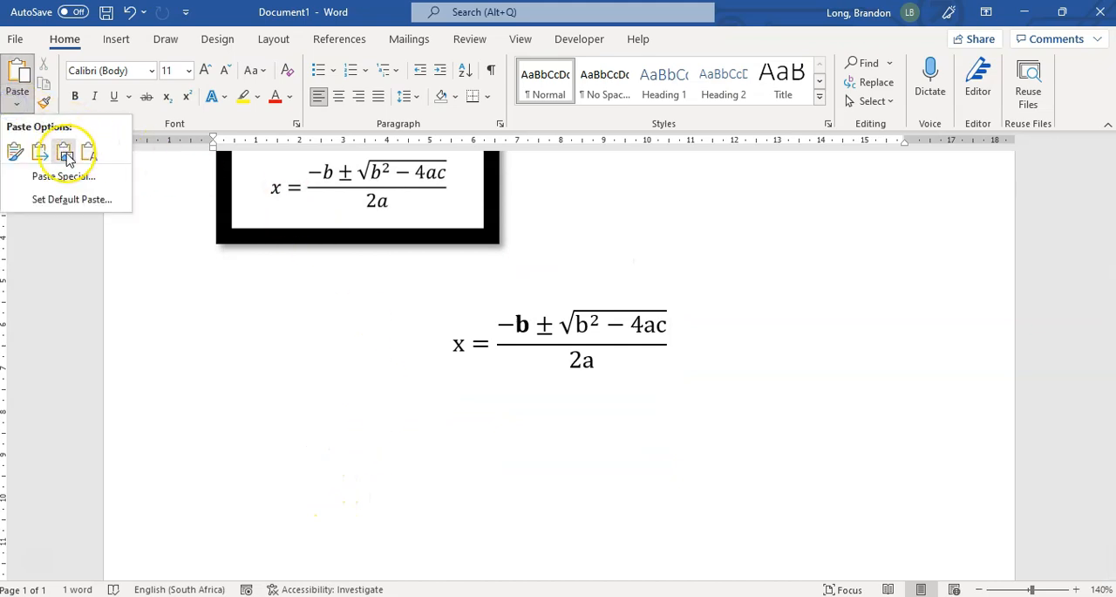
# Paste the copied formula as a Picture below the equation and select it
pyautogui.click(63, 152)
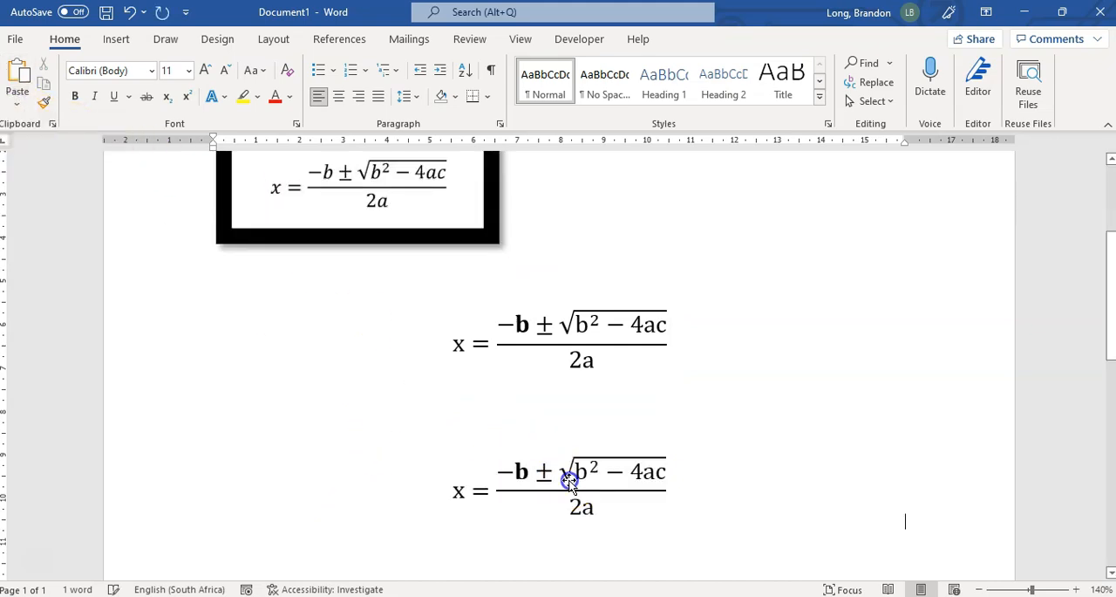
pyautogui.click(567, 480)
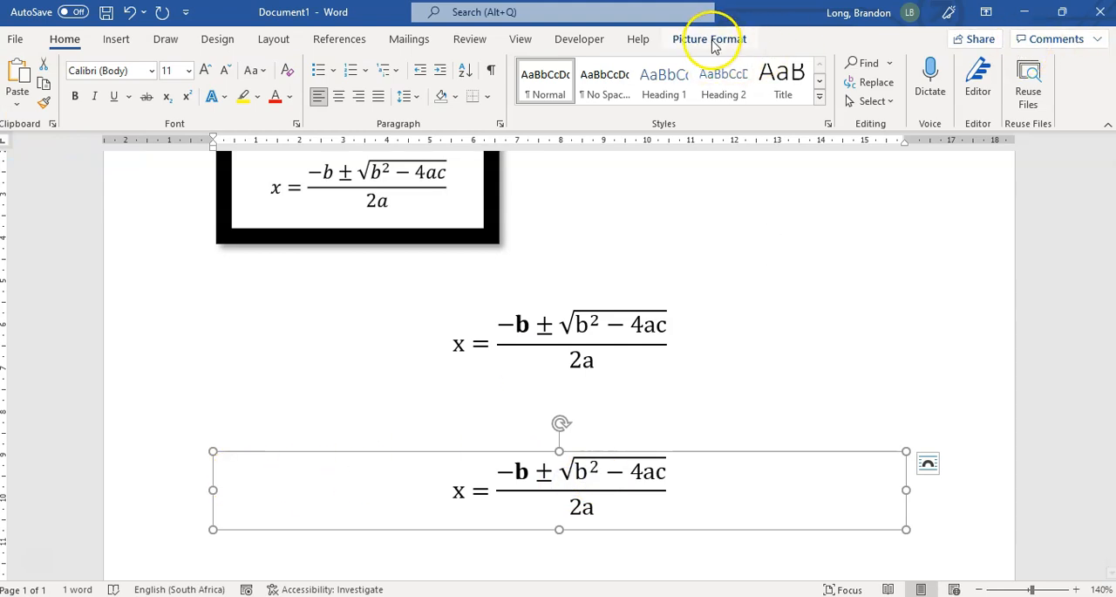
pyautogui.moveTo(765, 382)
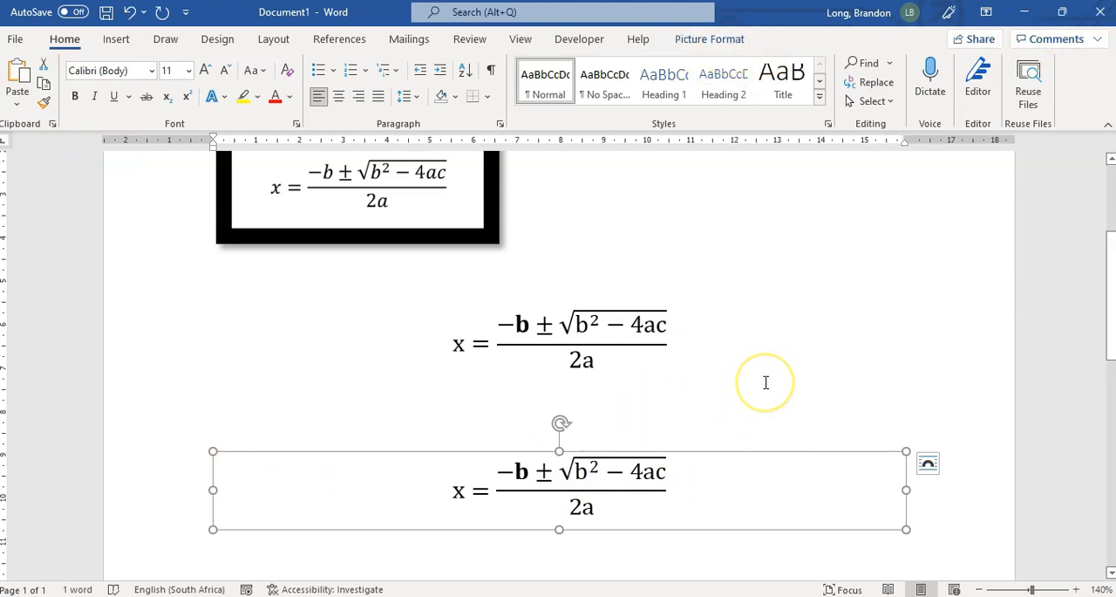
pyautogui.moveTo(619, 497)
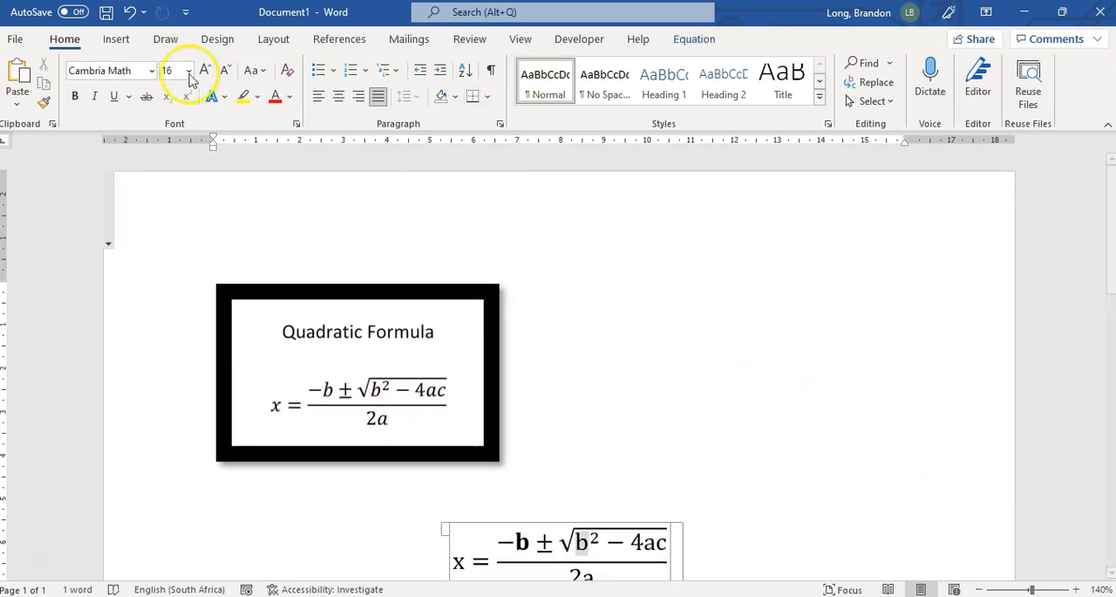
# From Insert > Equation, scroll the gallery and choose Ink Equation again
pyautogui.click(115, 38)
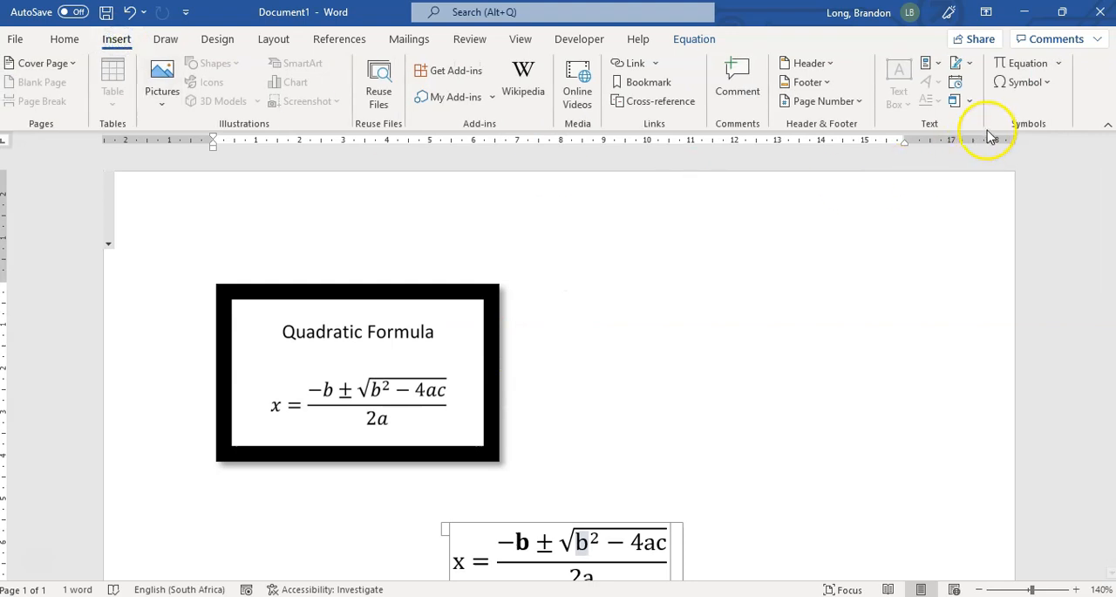
pyautogui.click(1027, 63)
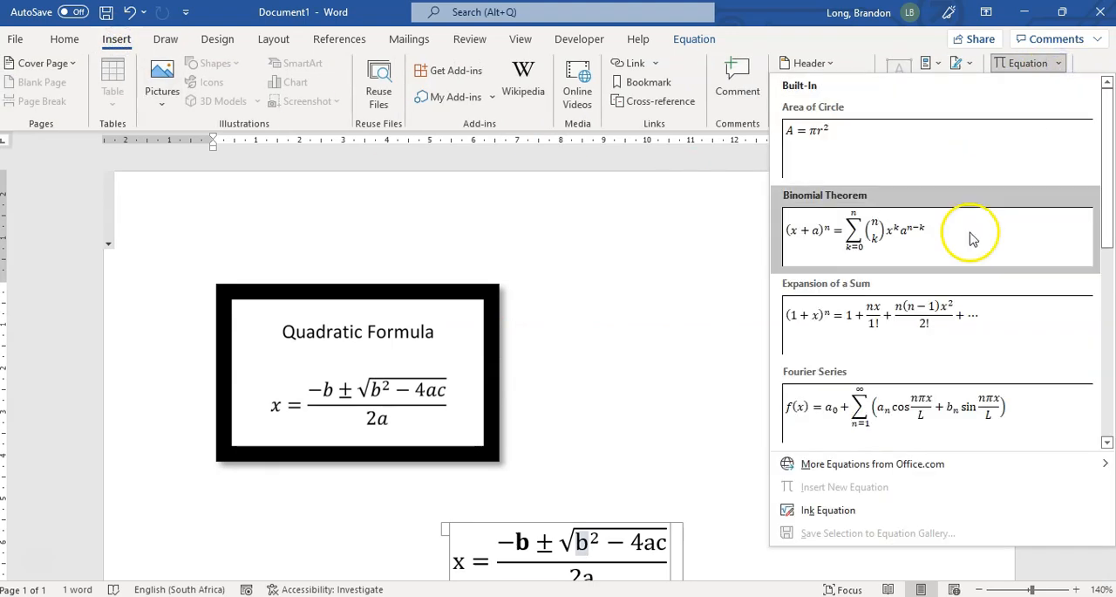
pyautogui.scroll(-3)
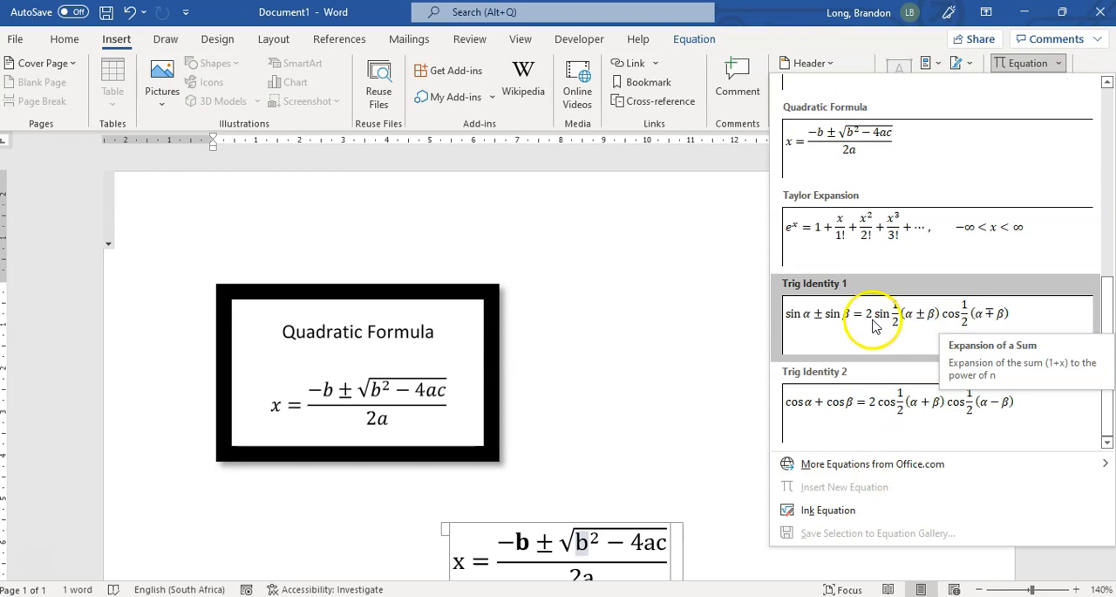
pyautogui.moveTo(828, 509)
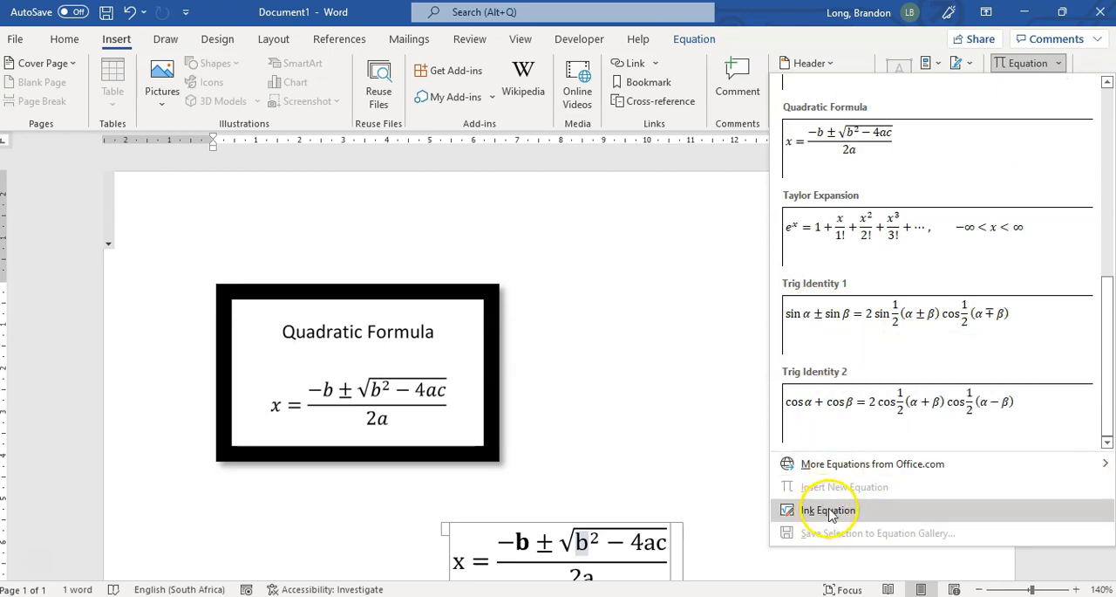
pyautogui.click(827, 509)
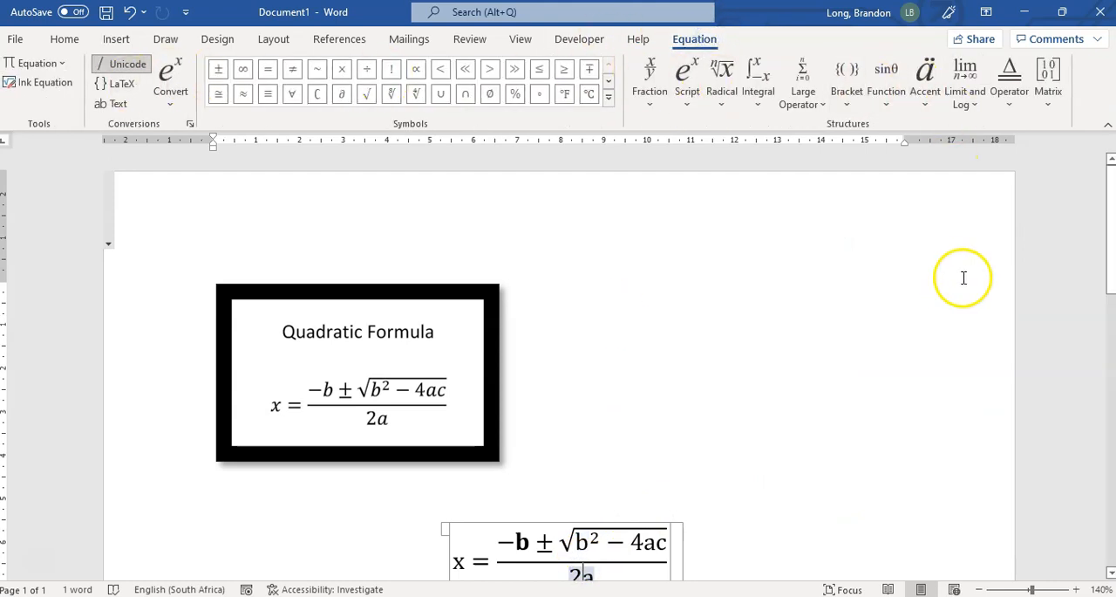
pyautogui.moveTo(979, 279)
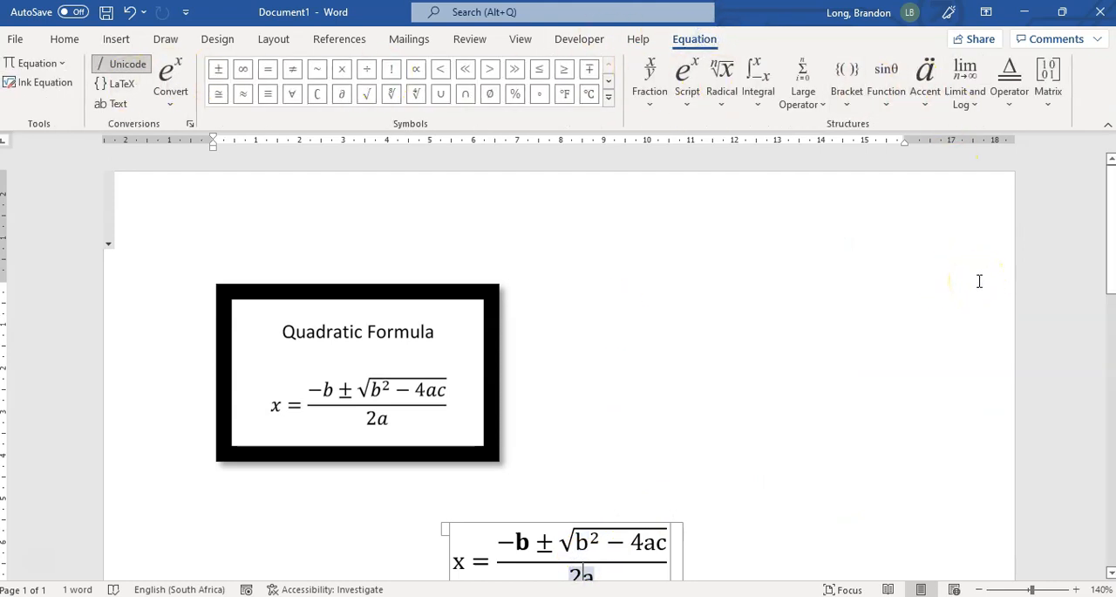